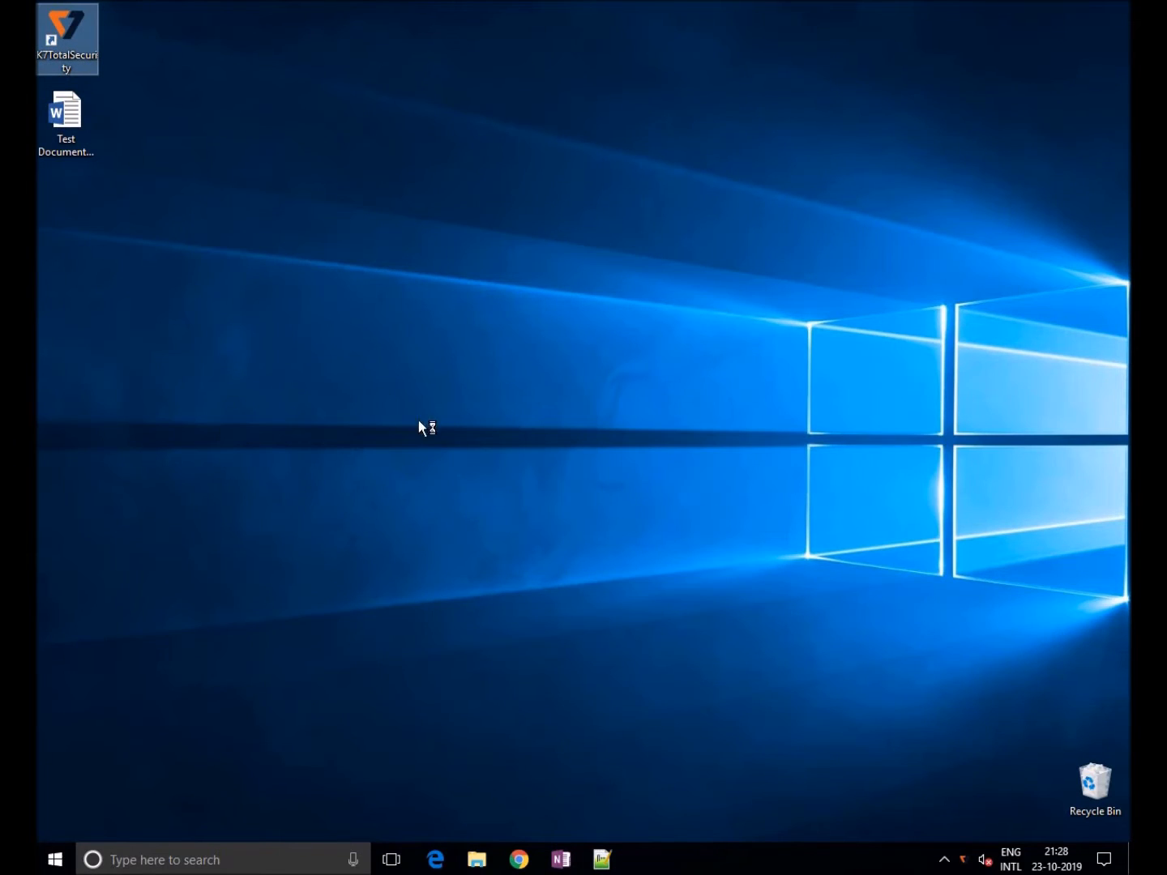
Launch K7 Total Security from the desktop shortcut to show the protection status
double_click(64, 38)
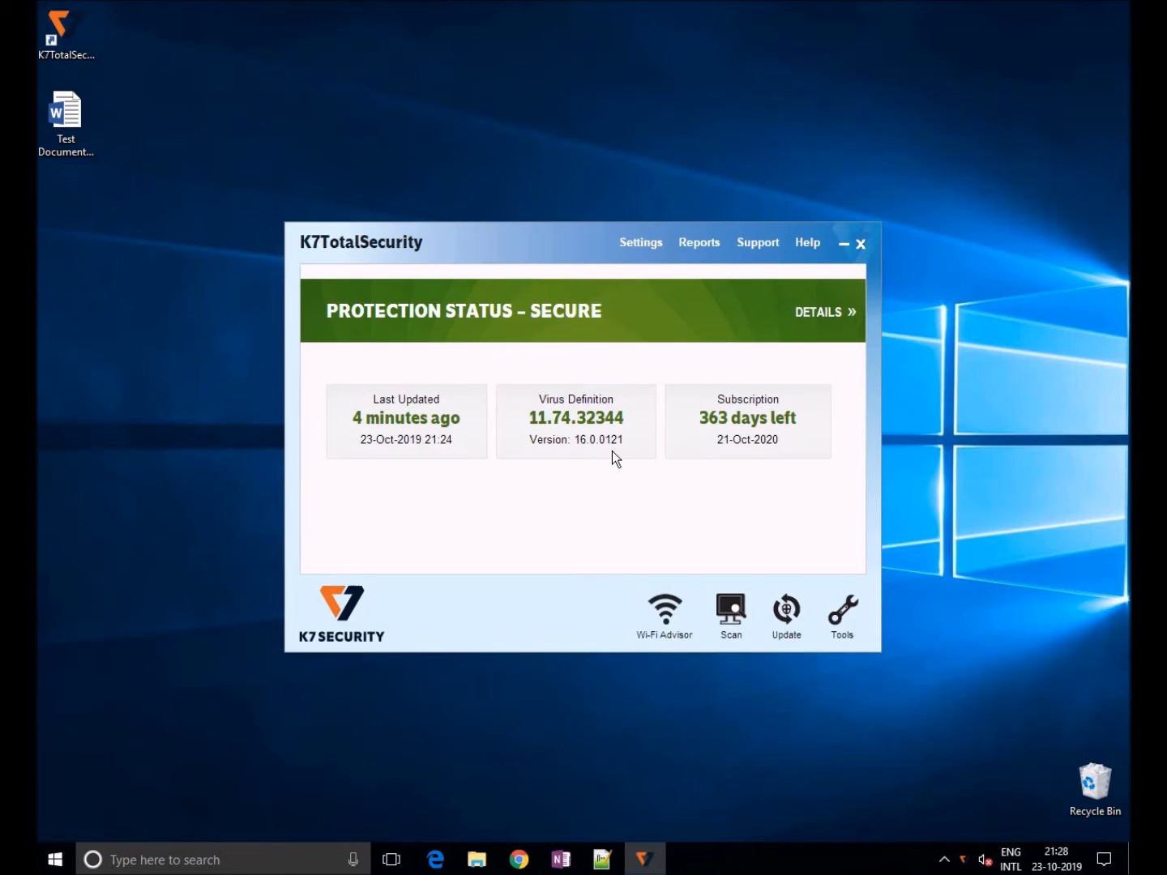
mouse_move(596, 465)
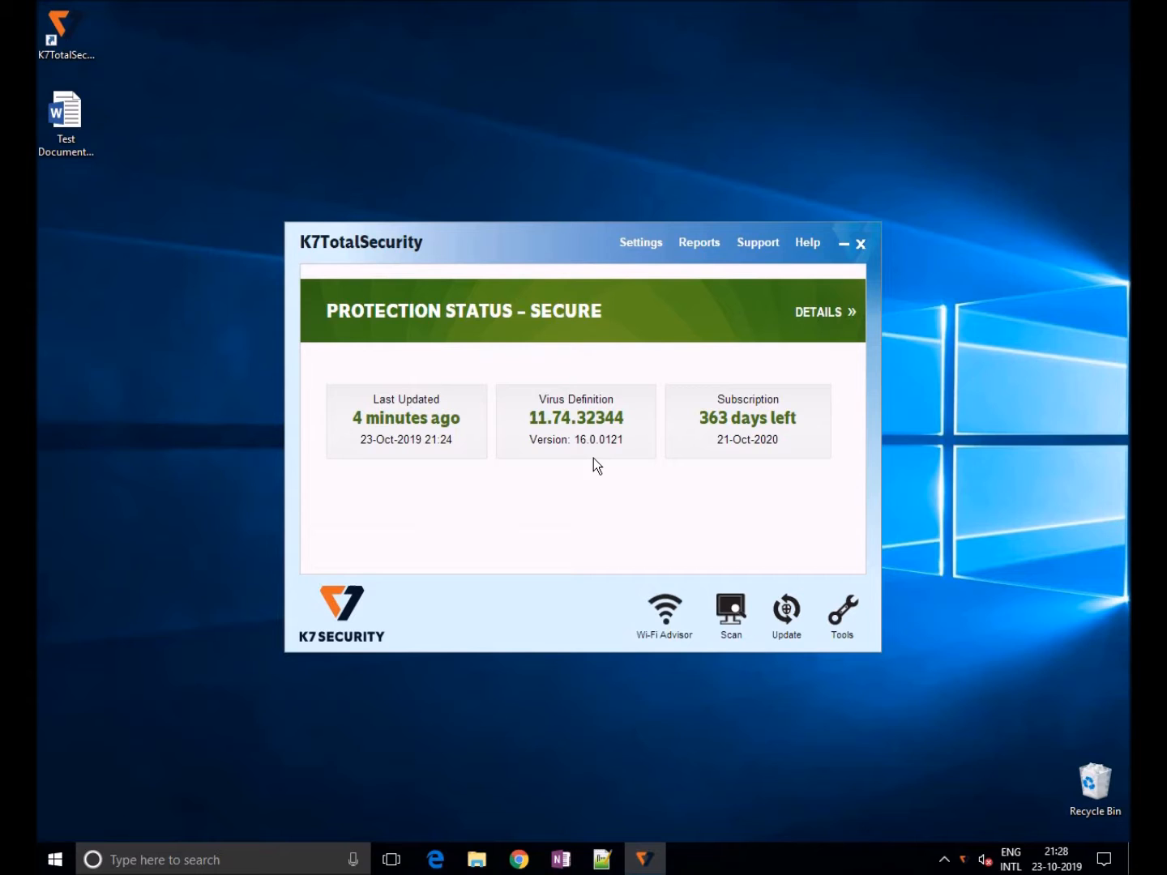
mouse_move(640, 476)
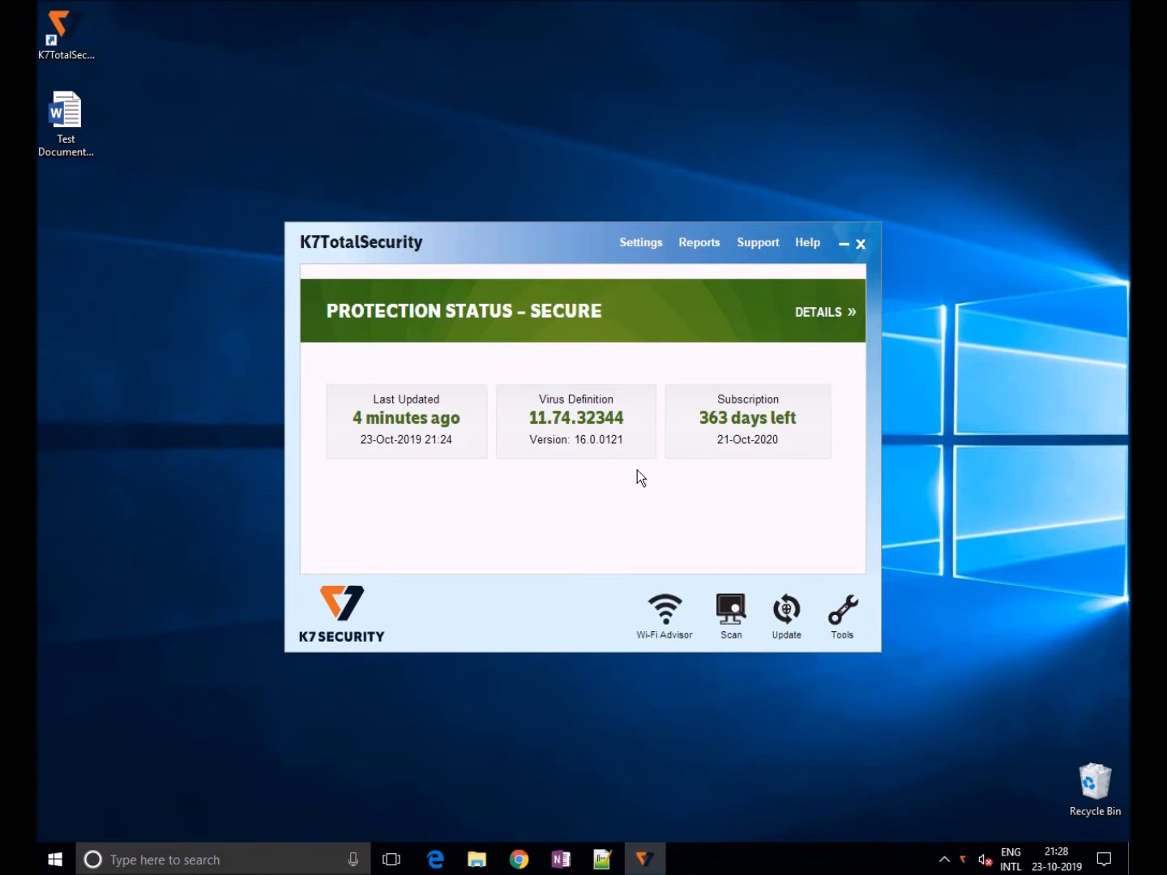
mouse_move(646, 483)
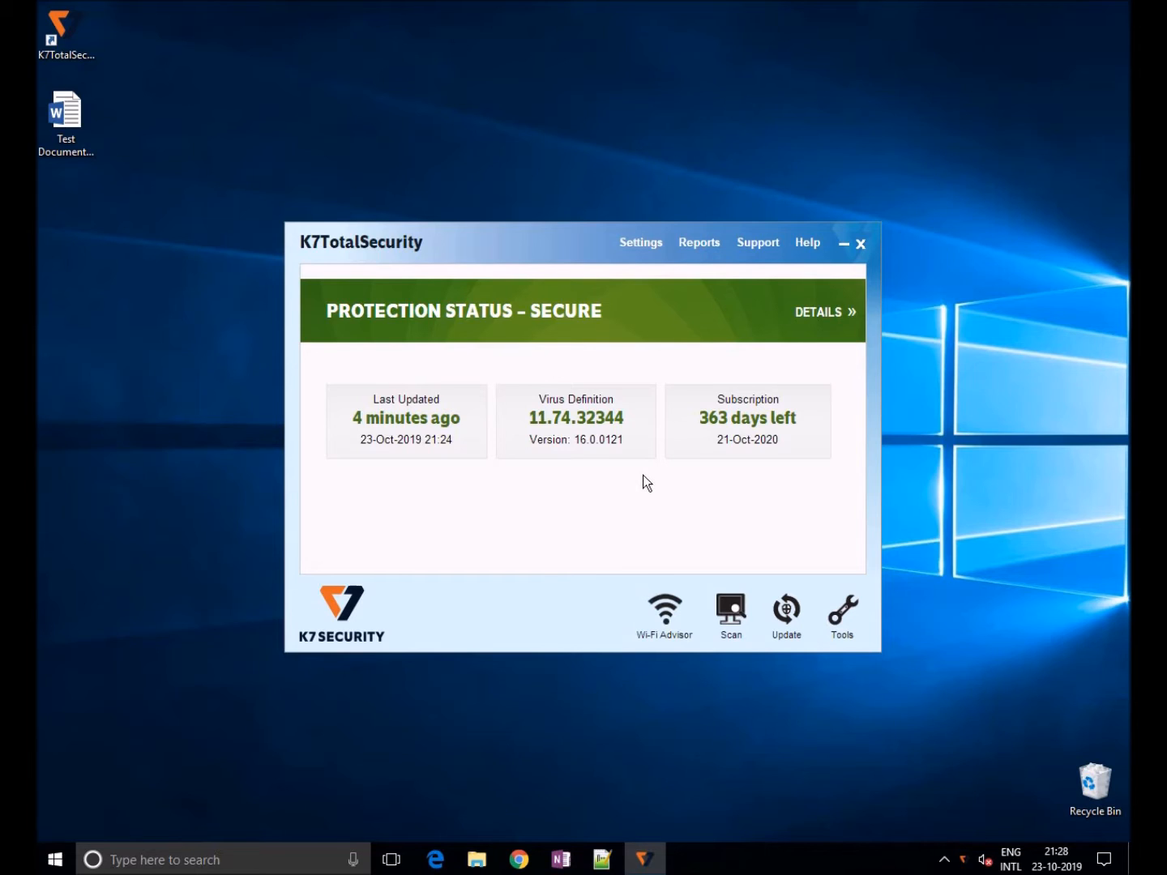
mouse_move(642, 478)
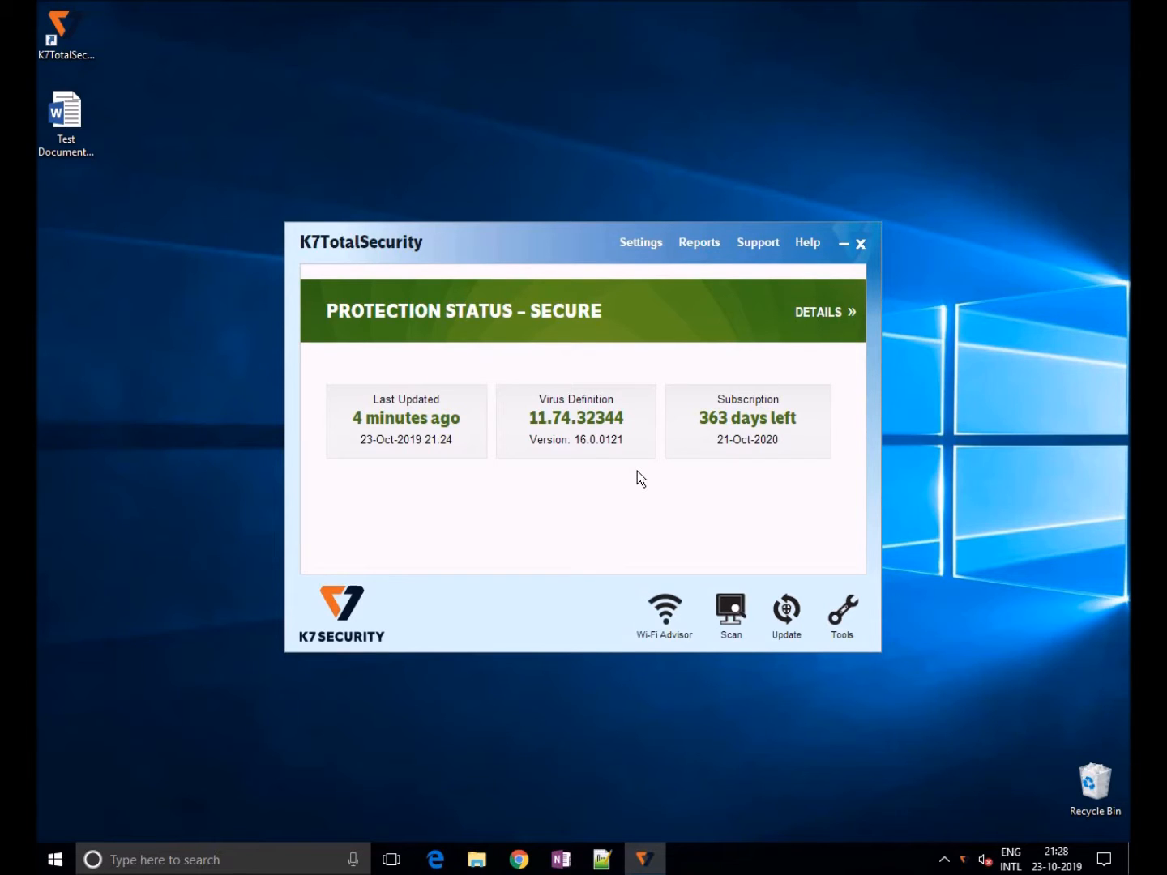
mouse_move(640, 246)
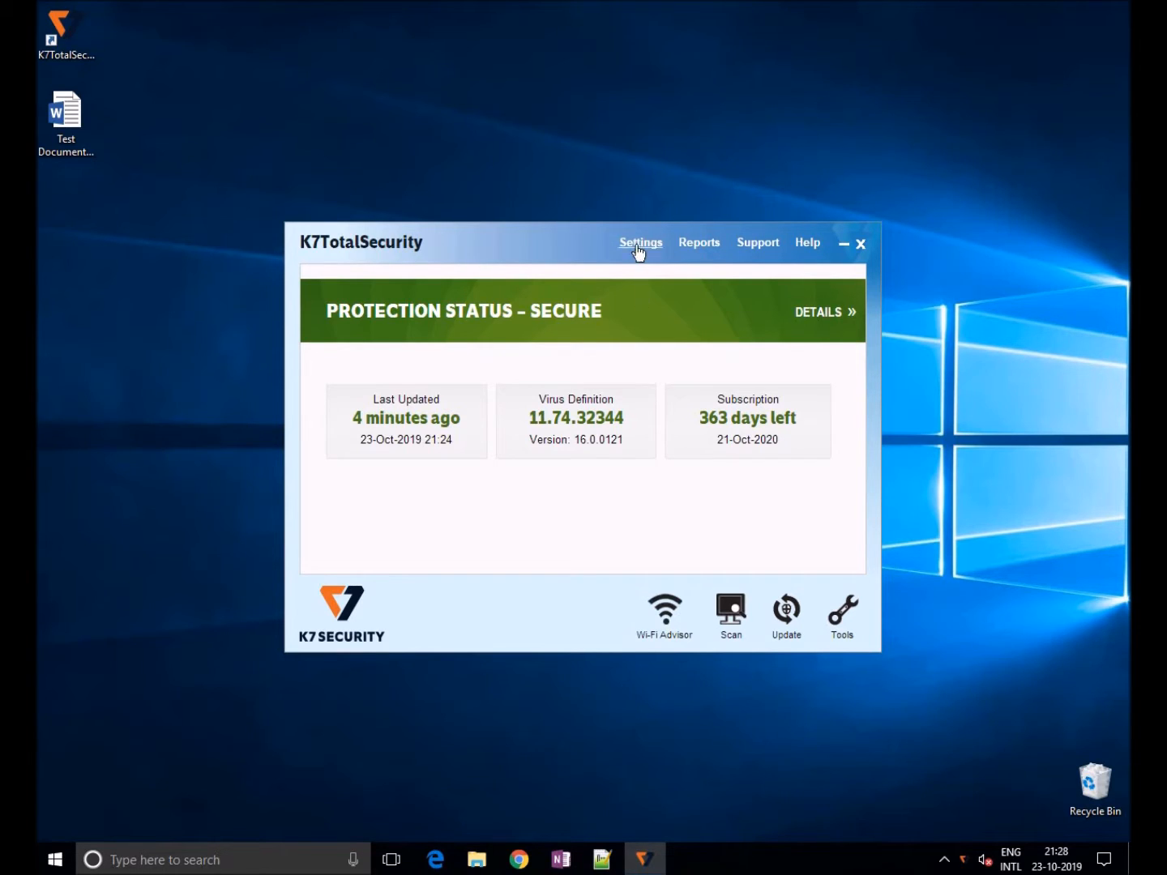
Review the USB options under Device Control and close without changing anything
click(640, 243)
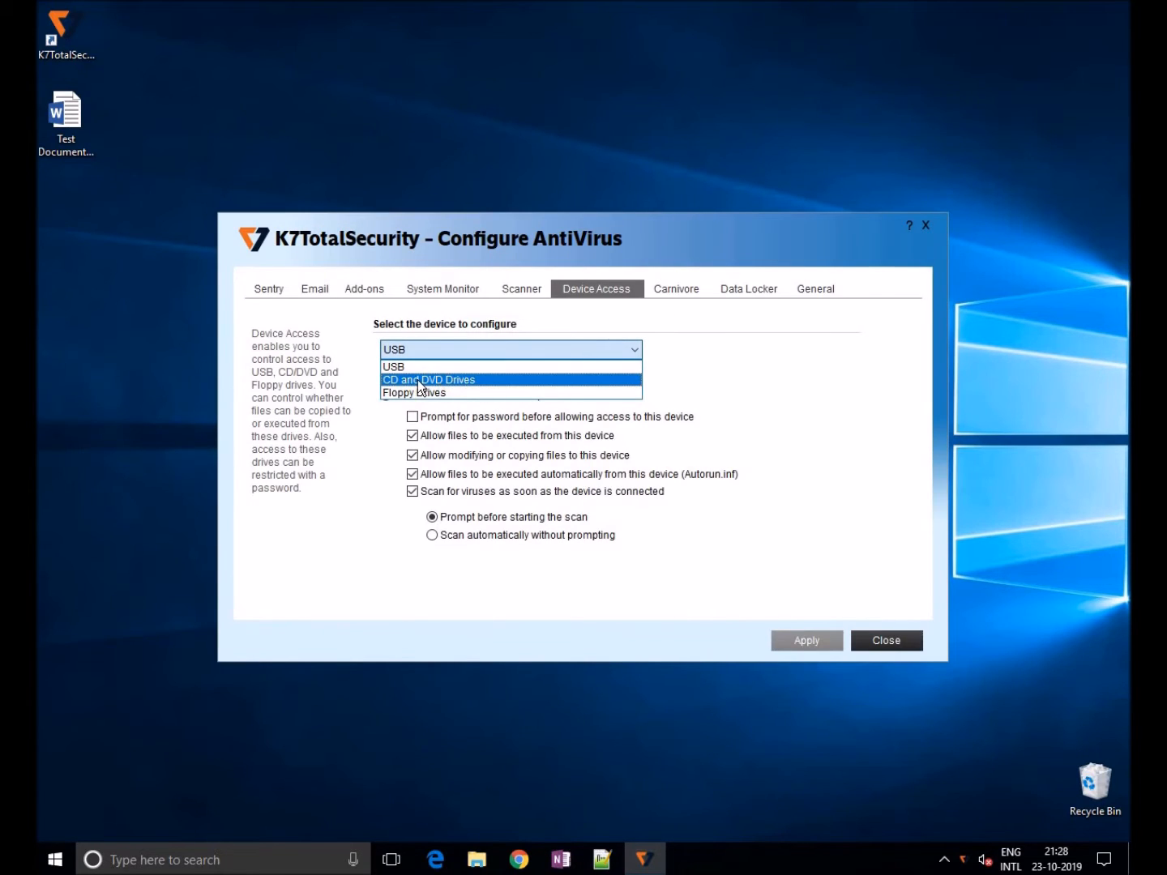
mouse_move(415, 392)
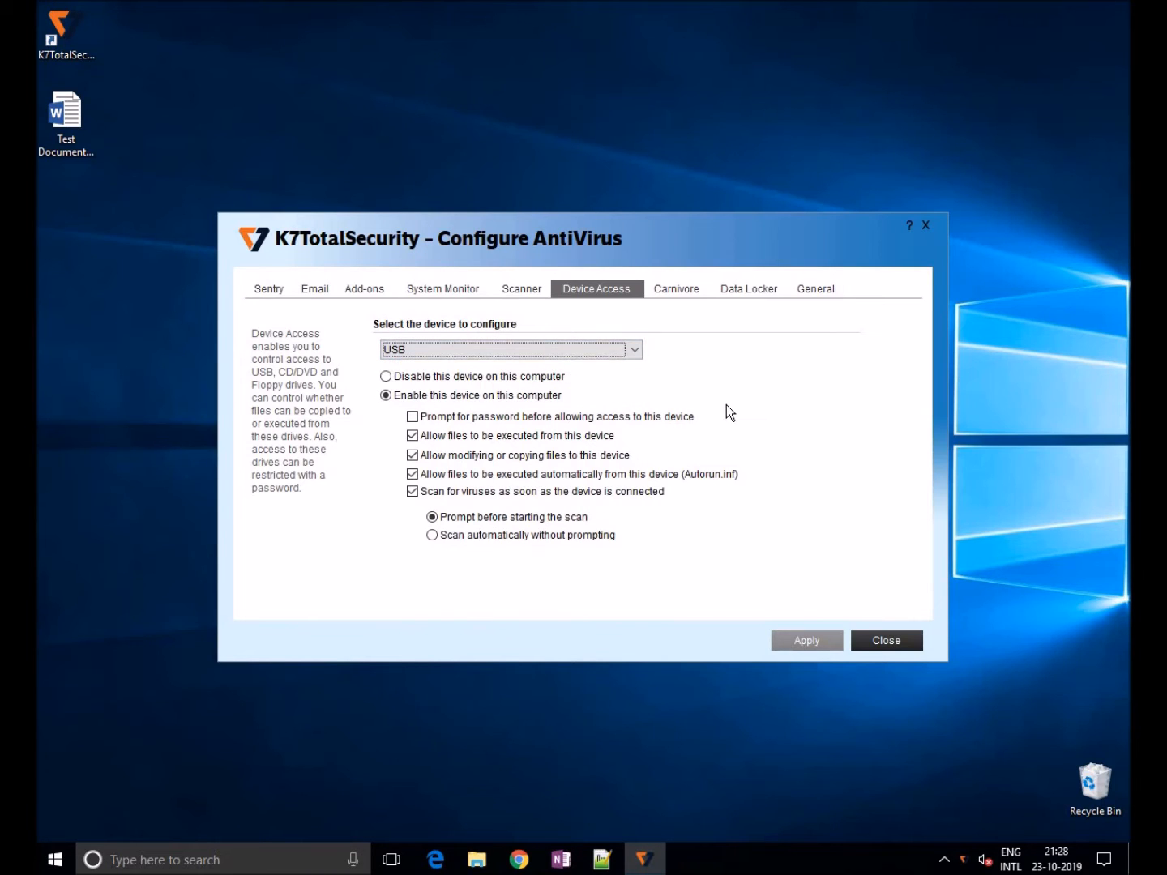
mouse_move(621, 472)
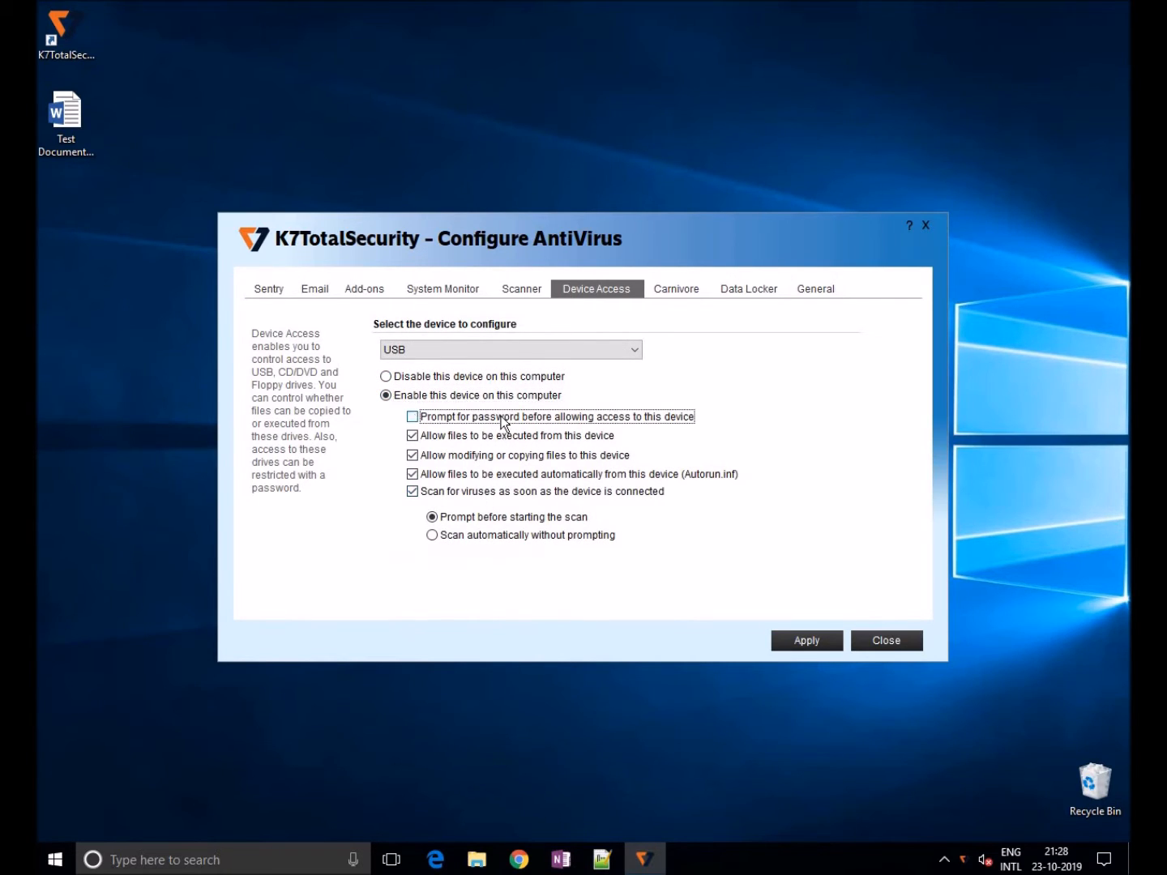
mouse_move(698, 496)
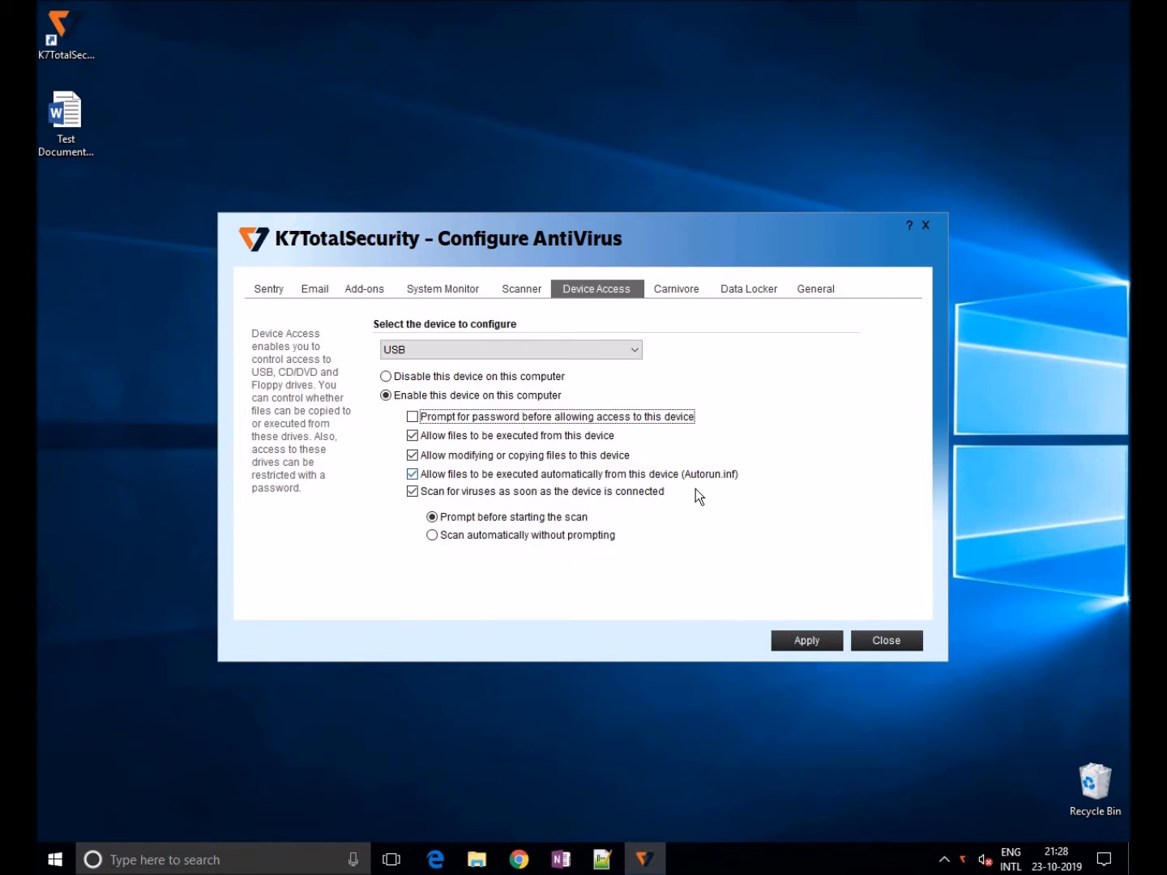
click(884, 640)
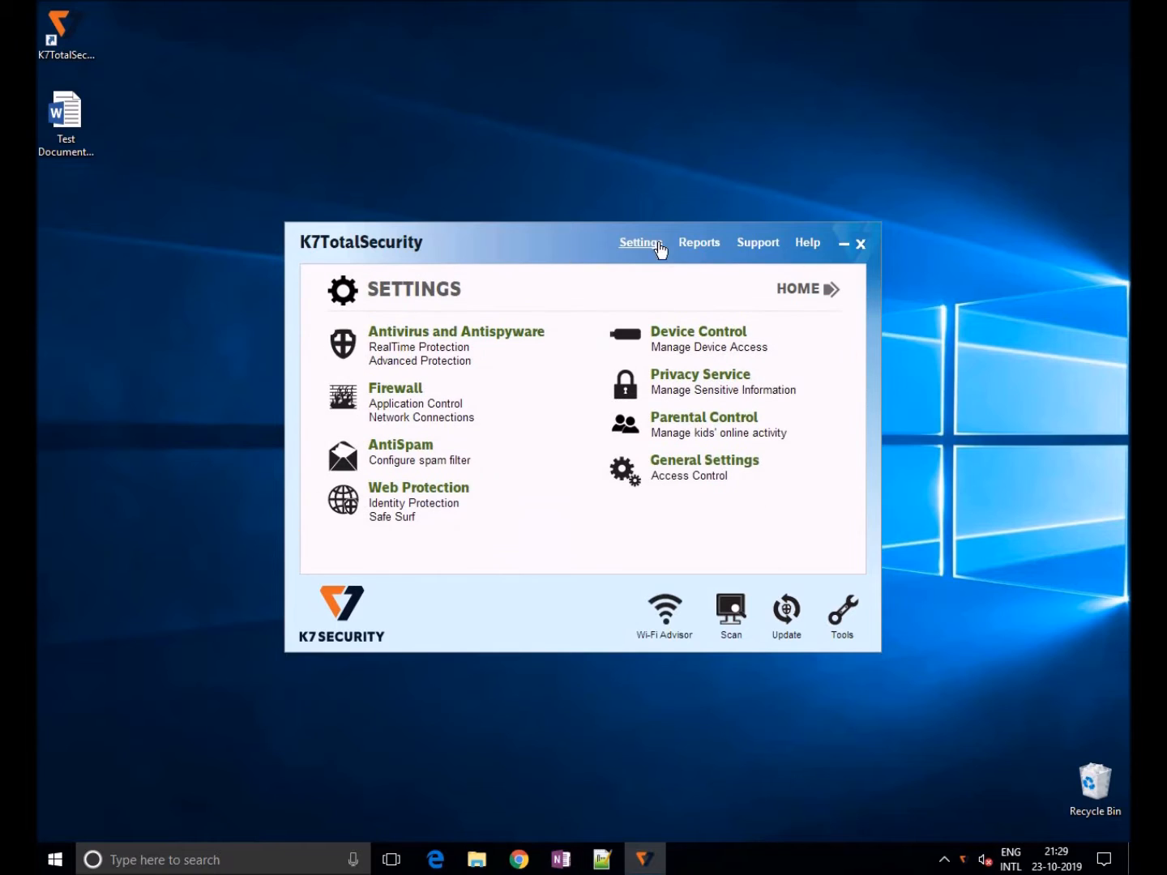
mouse_move(673, 331)
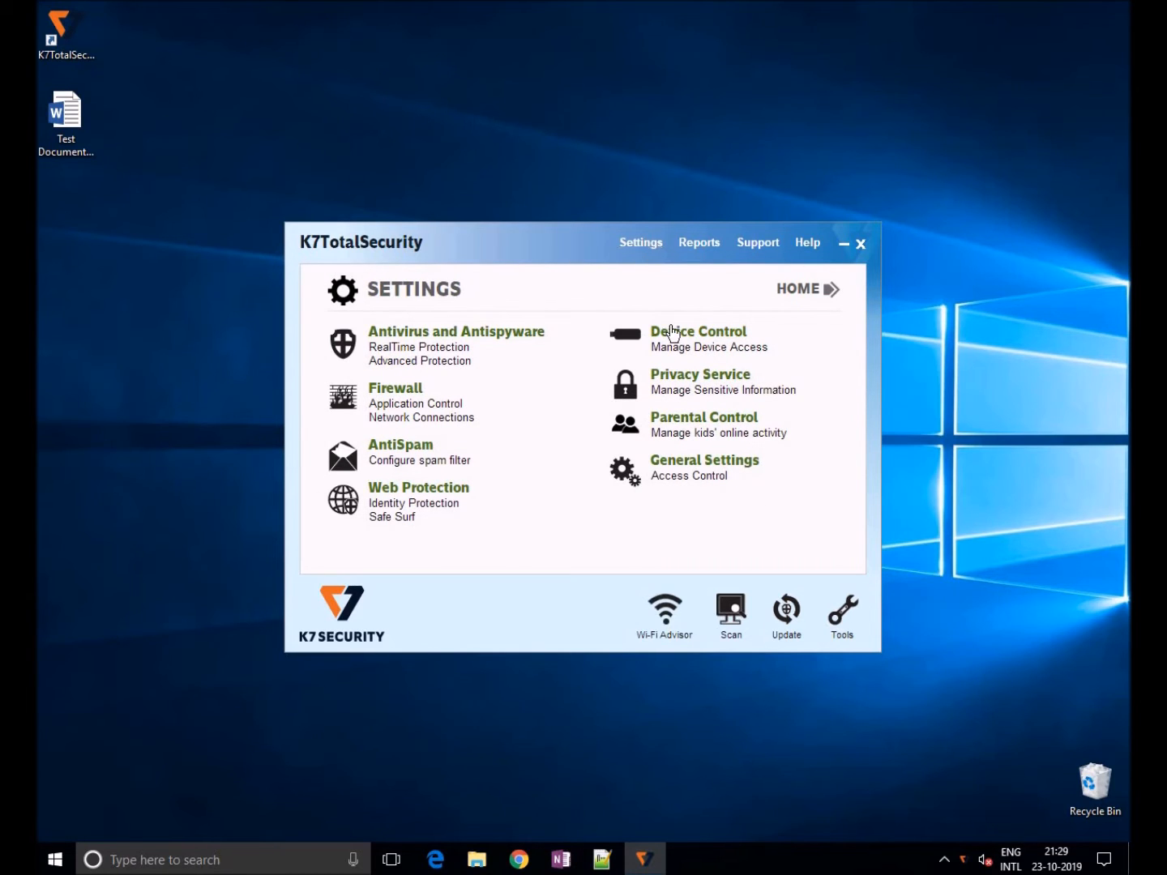
Disable USB devices in Device Access, save, and reopen the K7 main status window
click(696, 330)
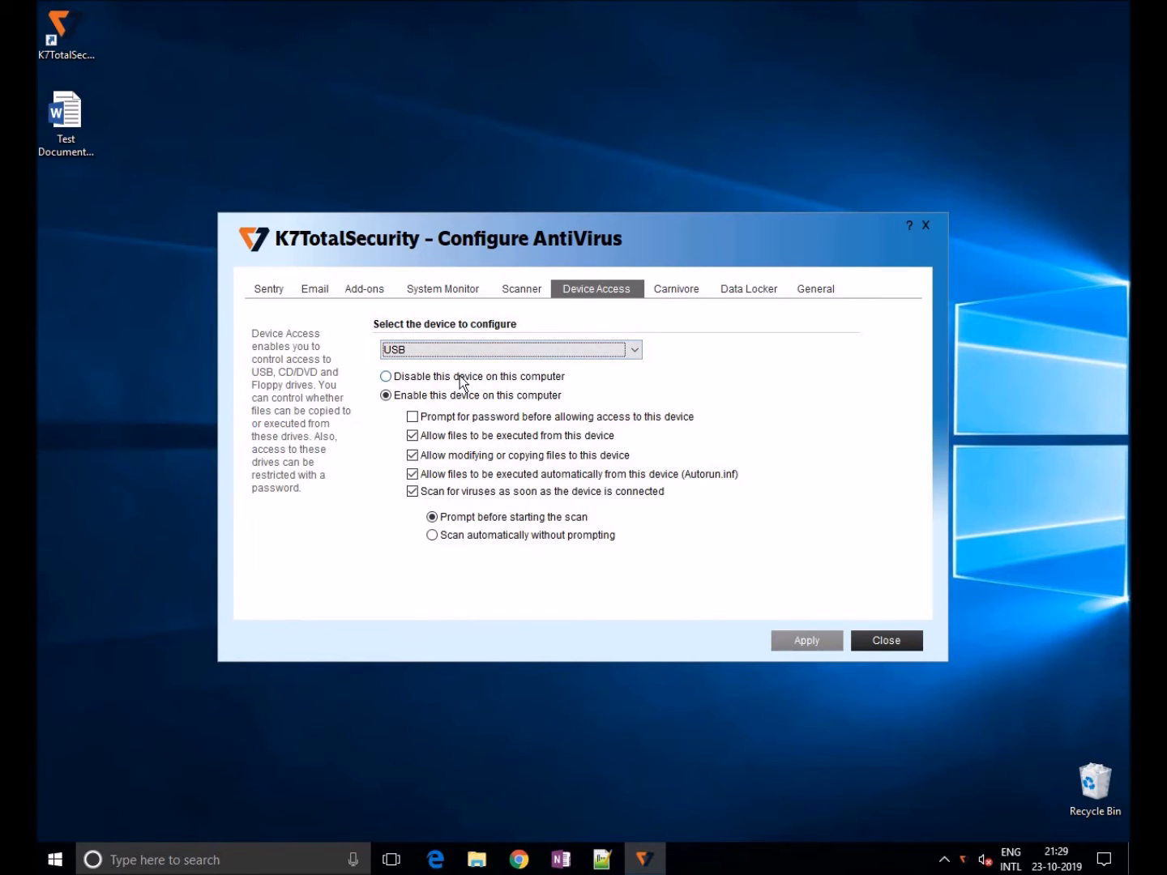
click(385, 376)
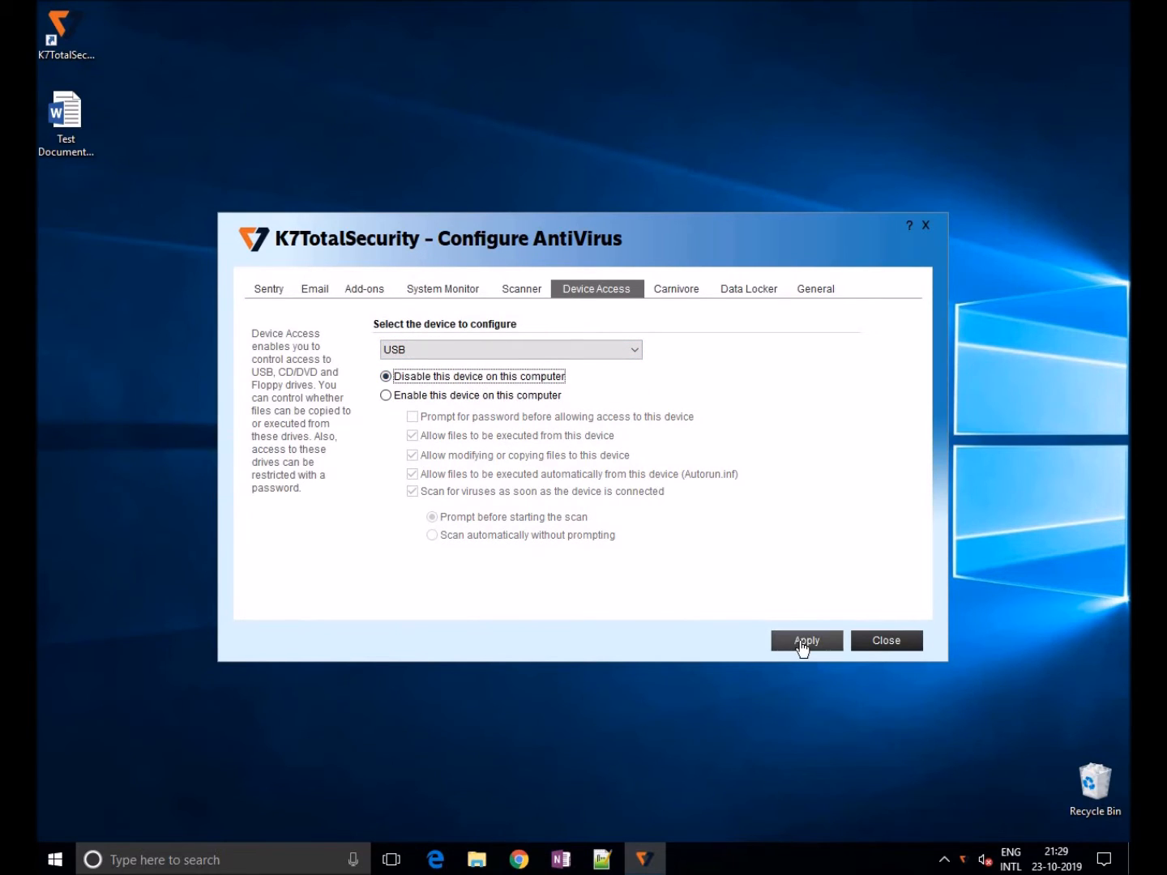
click(884, 640)
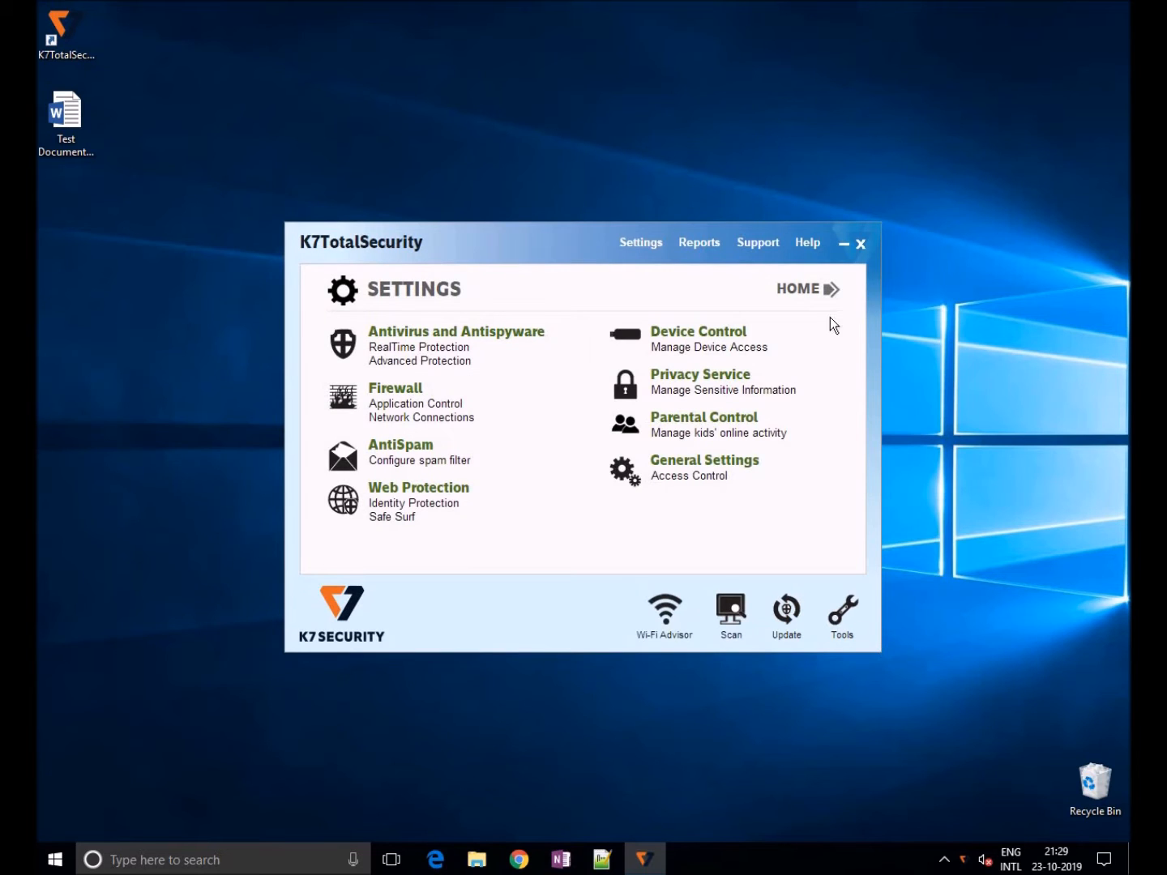
click(862, 243)
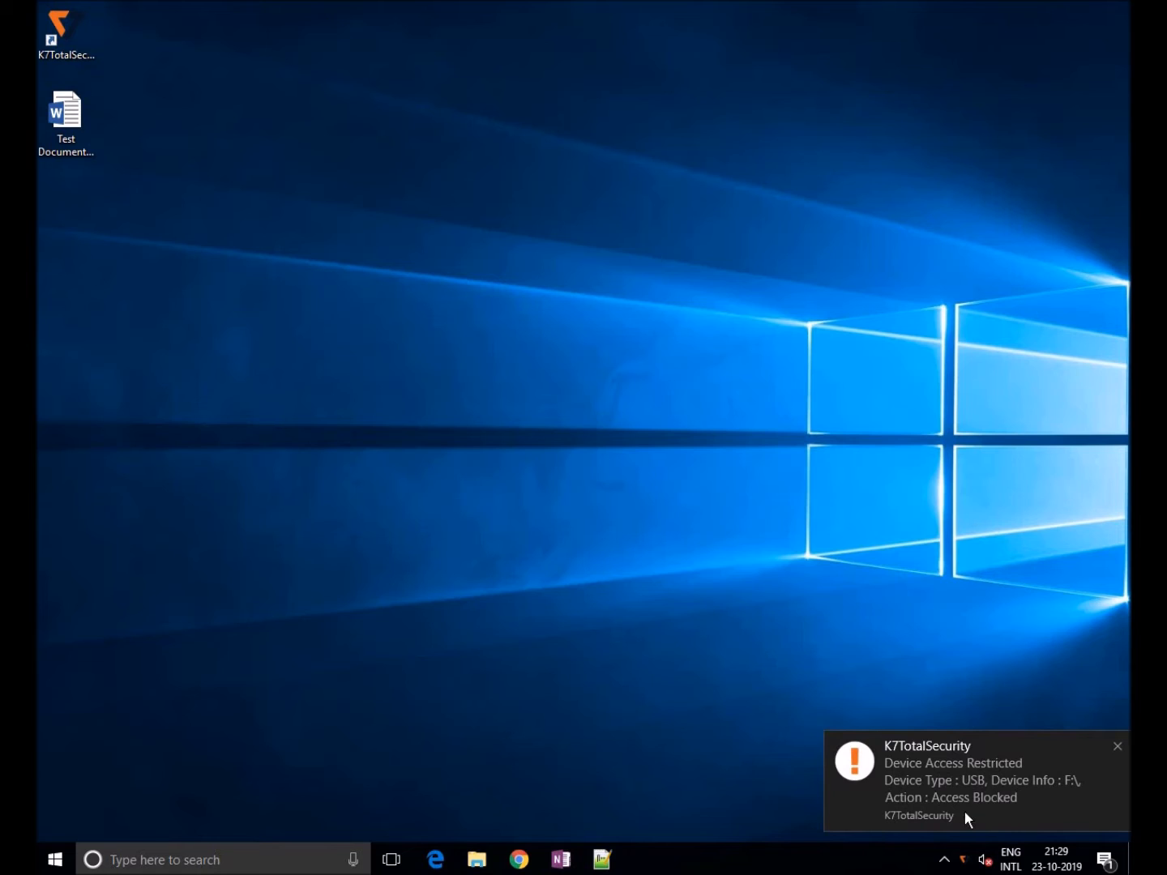
mouse_move(1011, 788)
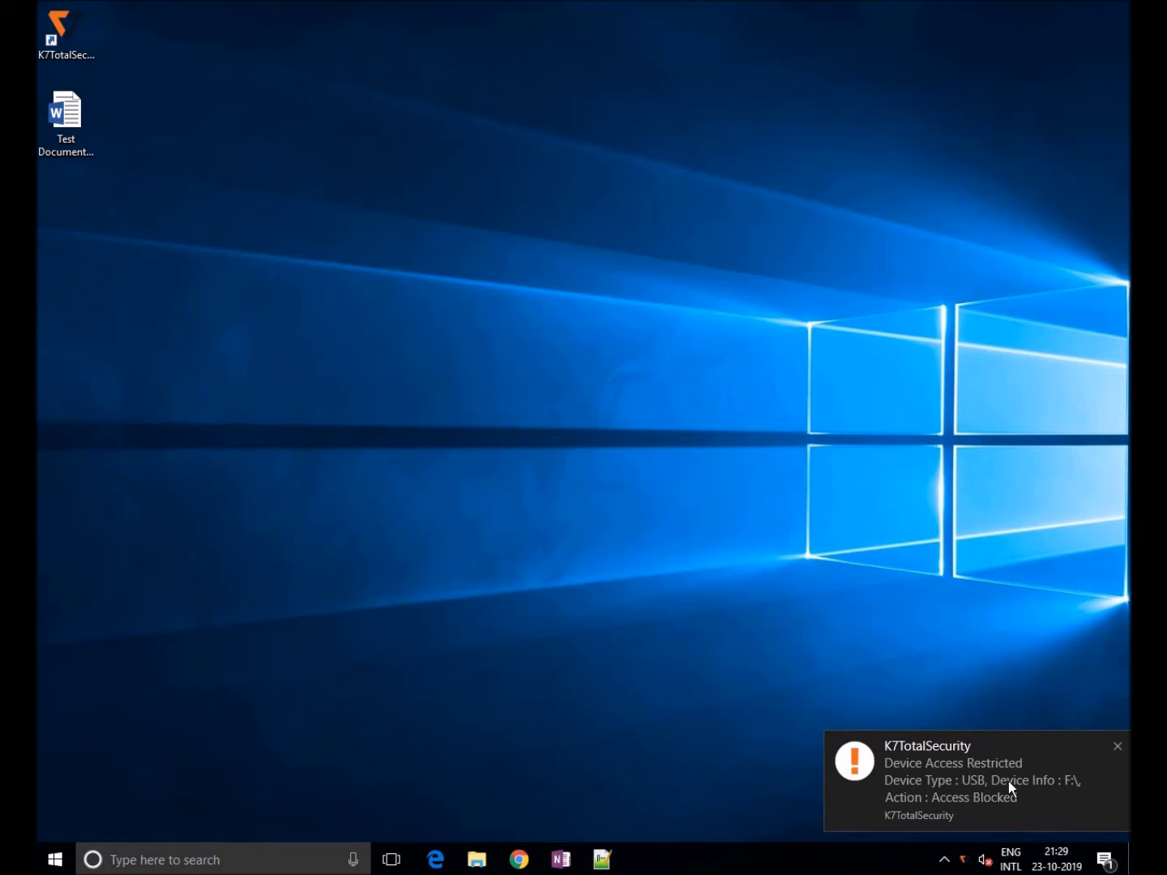
mouse_move(136, 127)
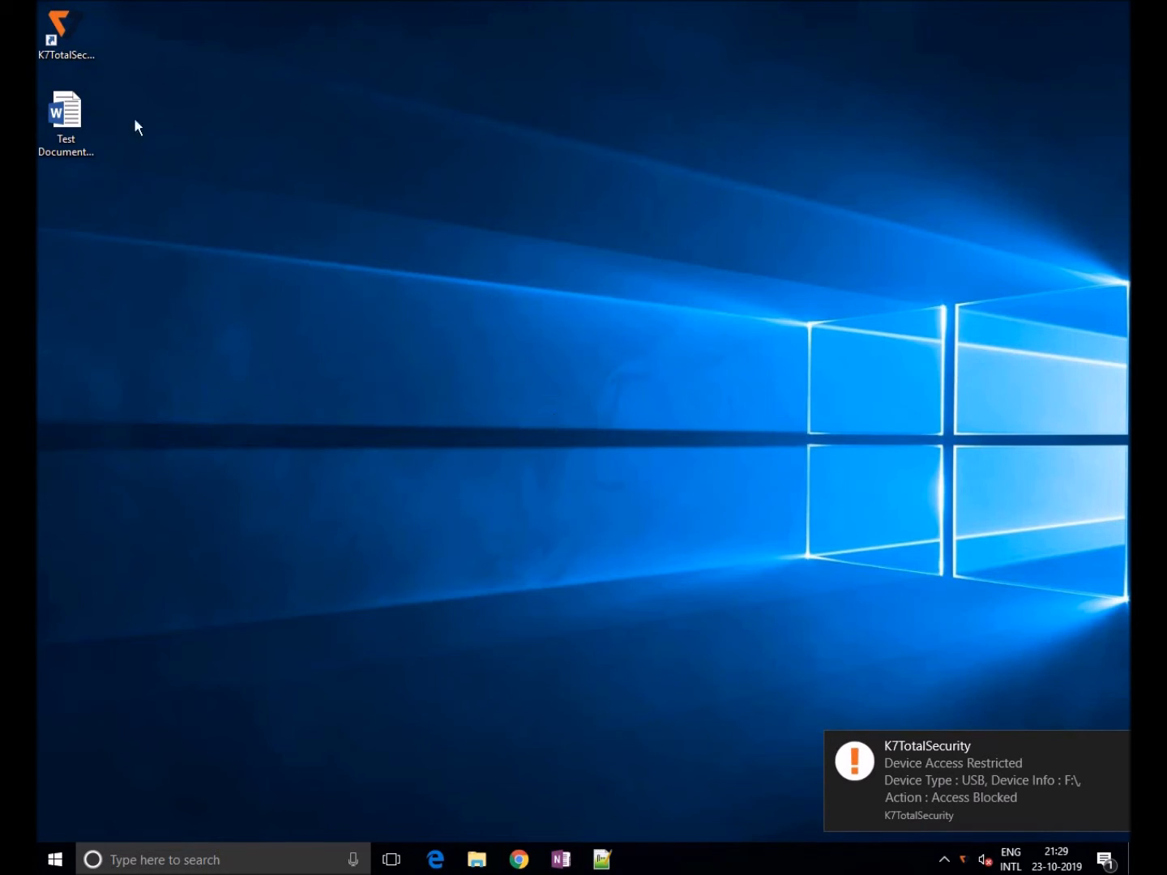
double_click(64, 32)
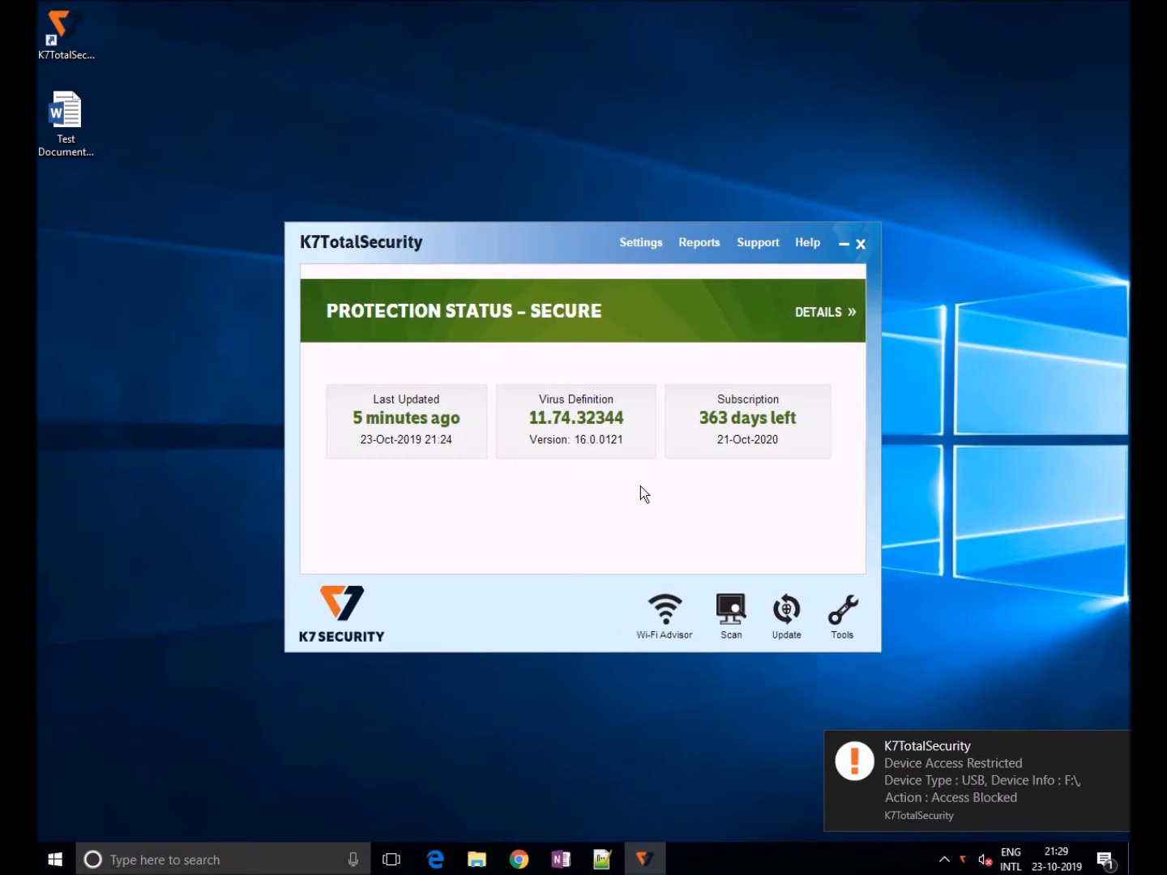
Re-enable USB devices with 'Prompt for password' and set the new device access password
click(640, 243)
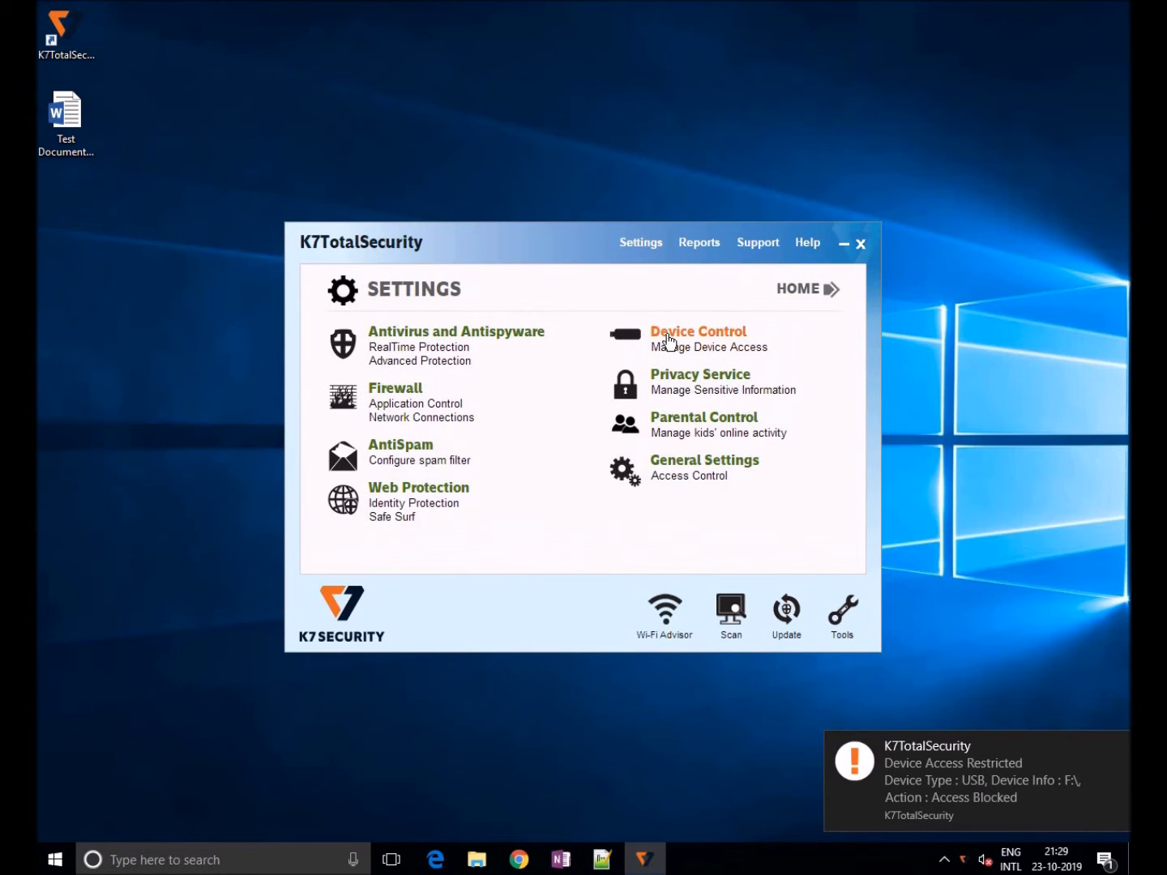
click(697, 330)
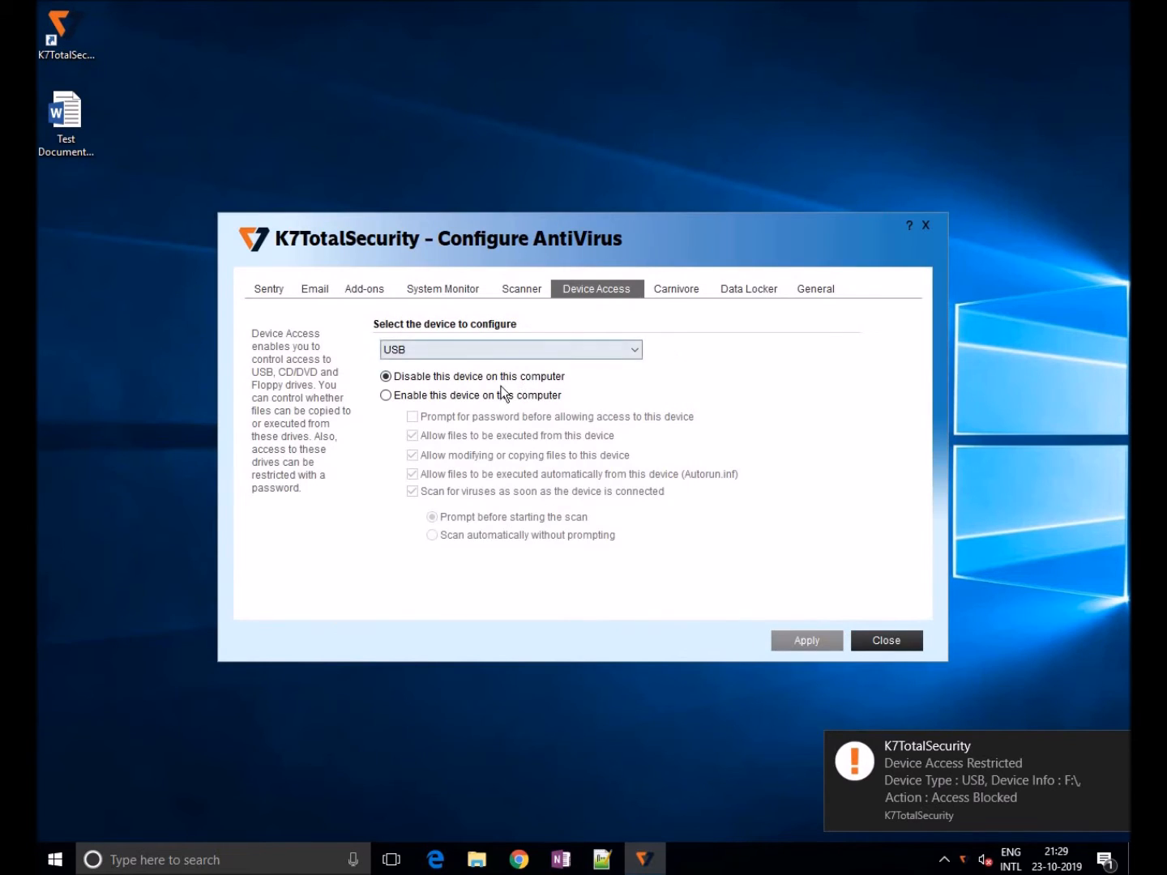
click(386, 396)
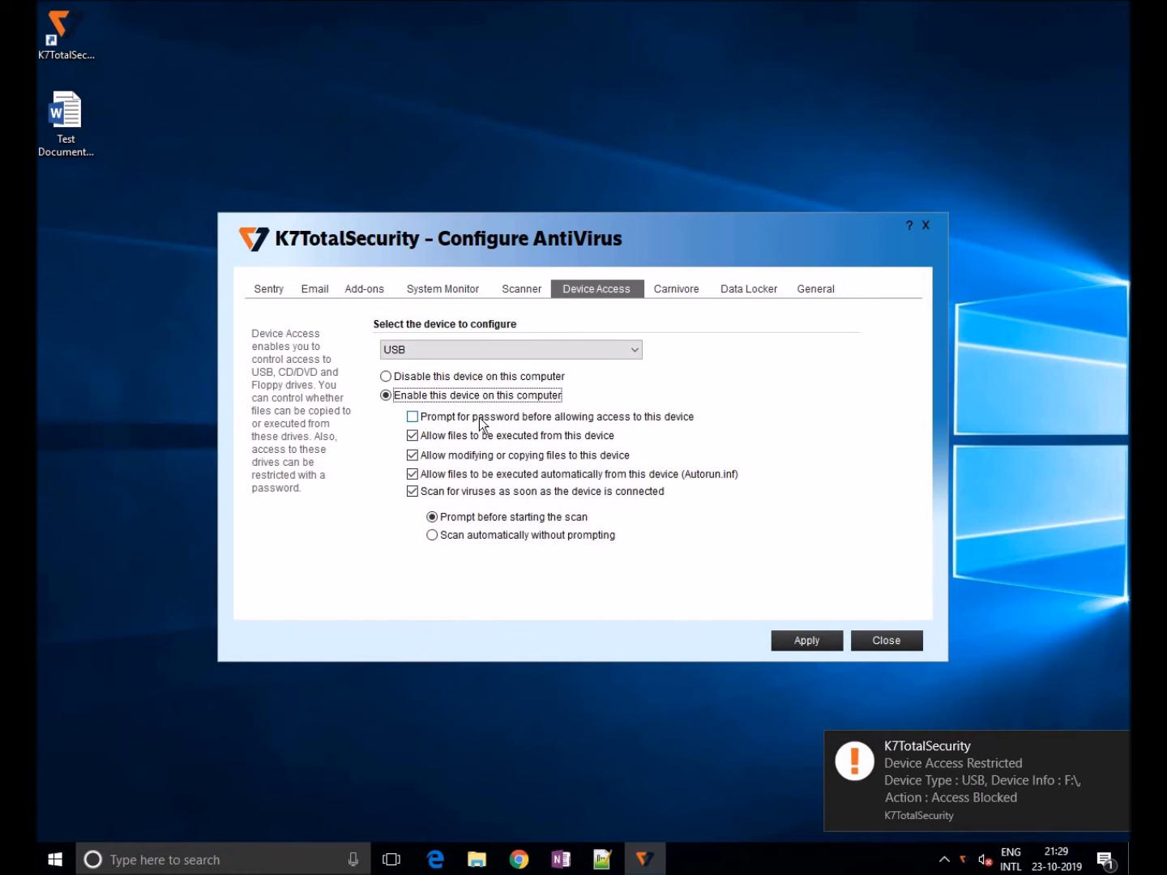
click(414, 415)
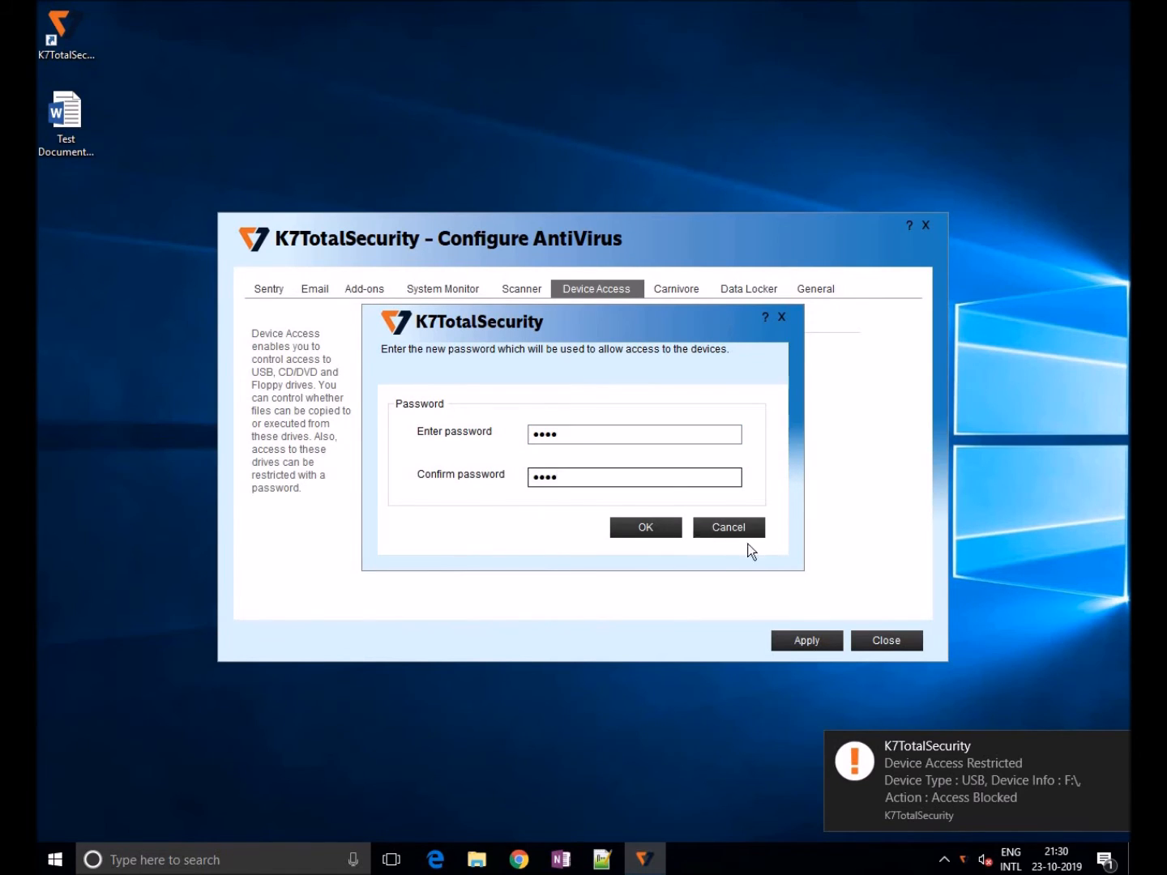
click(645, 527)
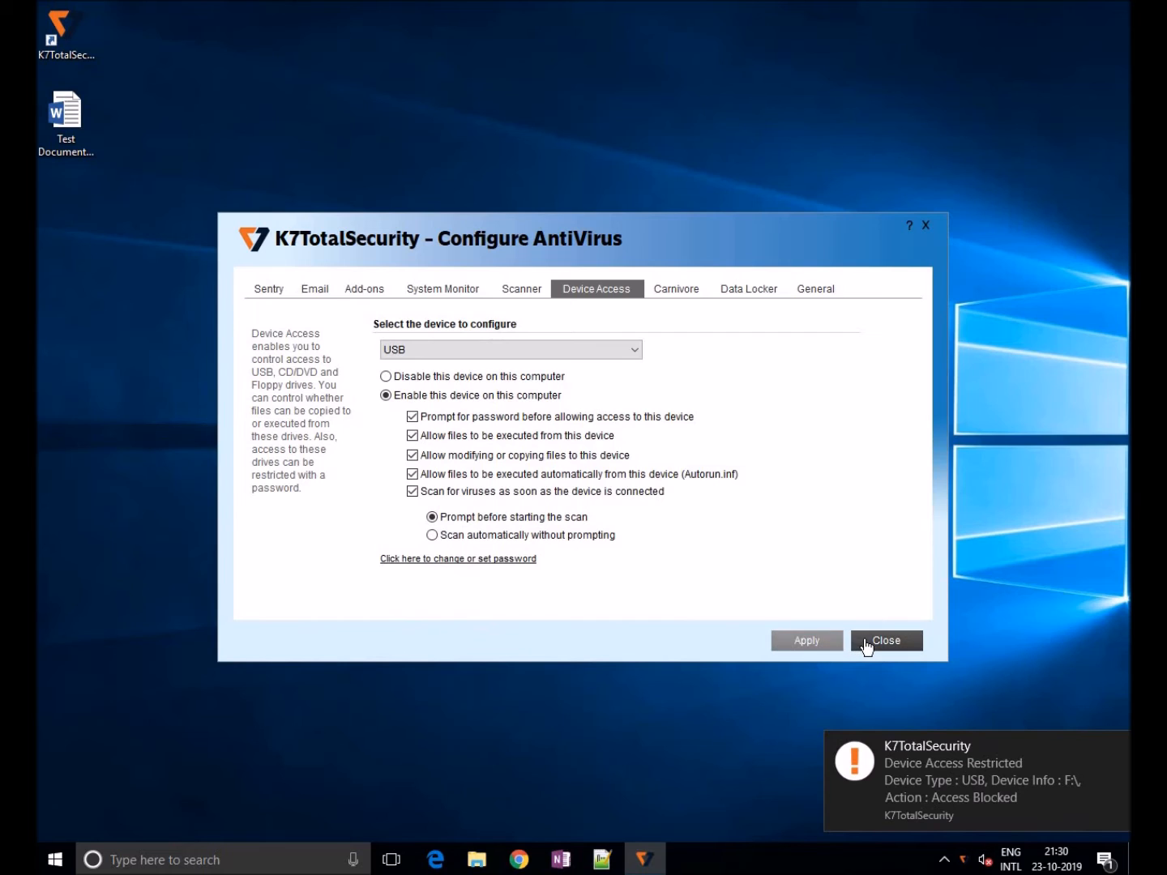
click(884, 640)
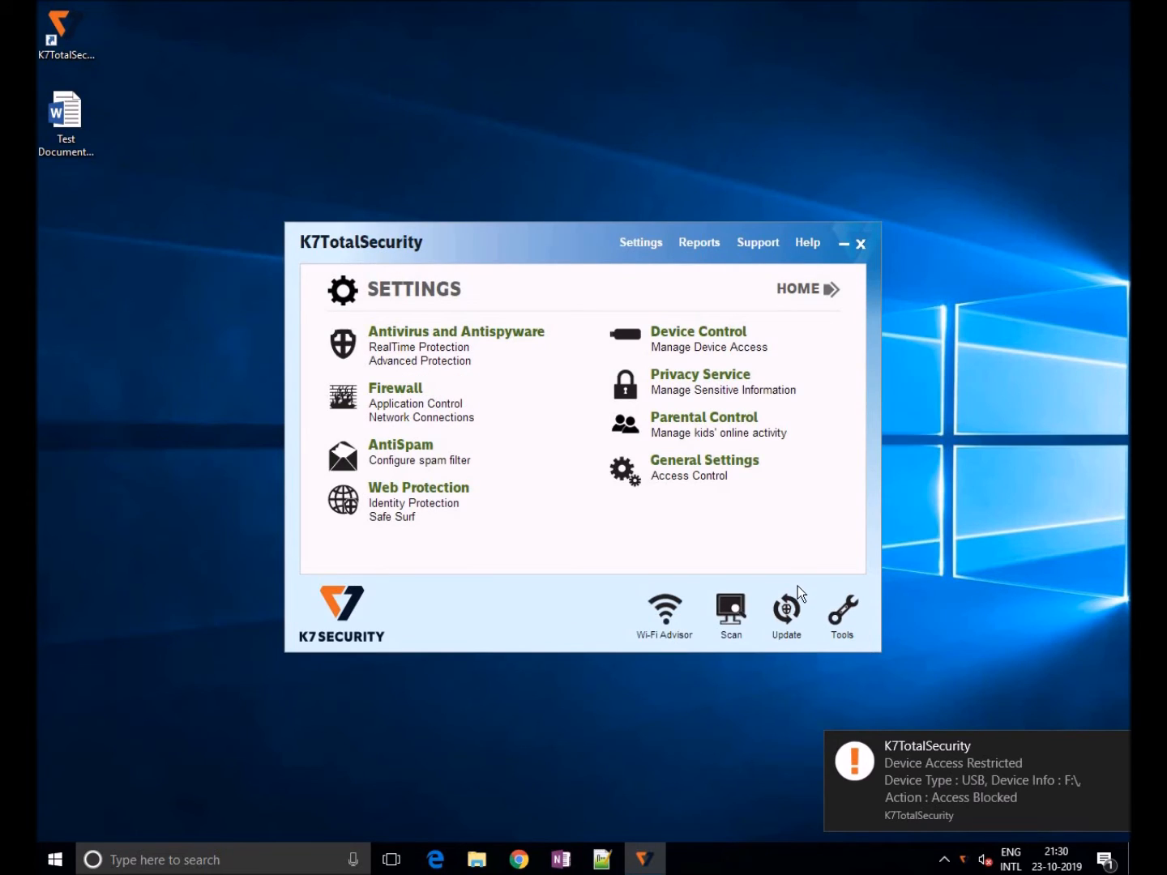
mouse_move(687, 525)
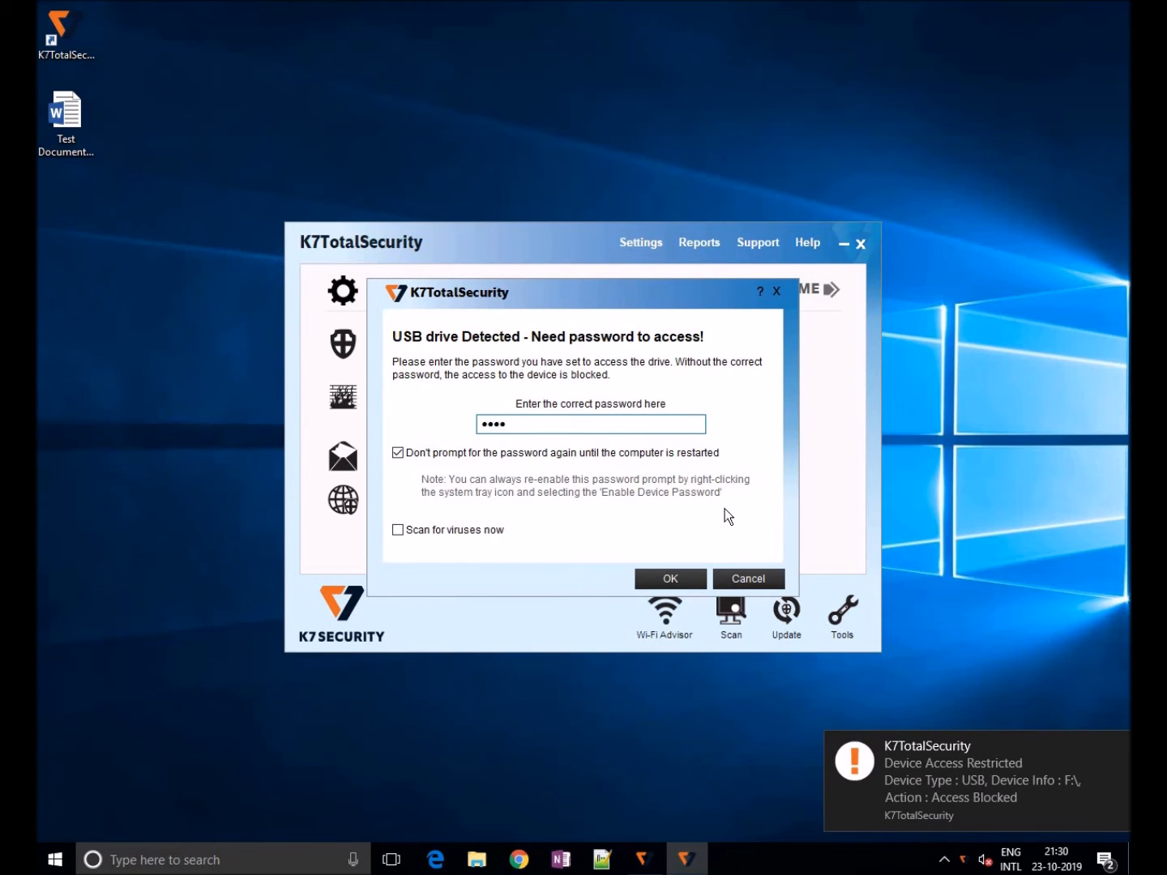
Unlock the pendrive with the password, skip scanning, and close its empty folder window
click(670, 579)
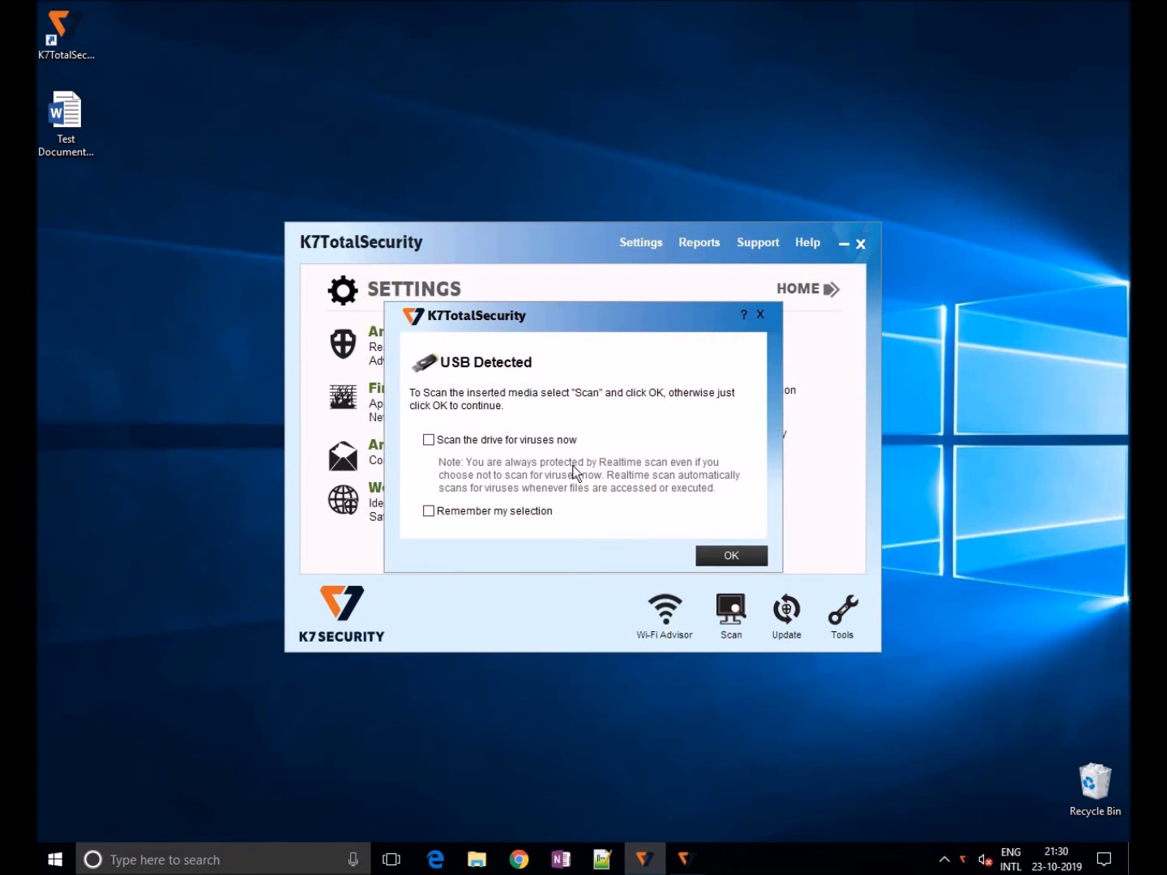
click(729, 554)
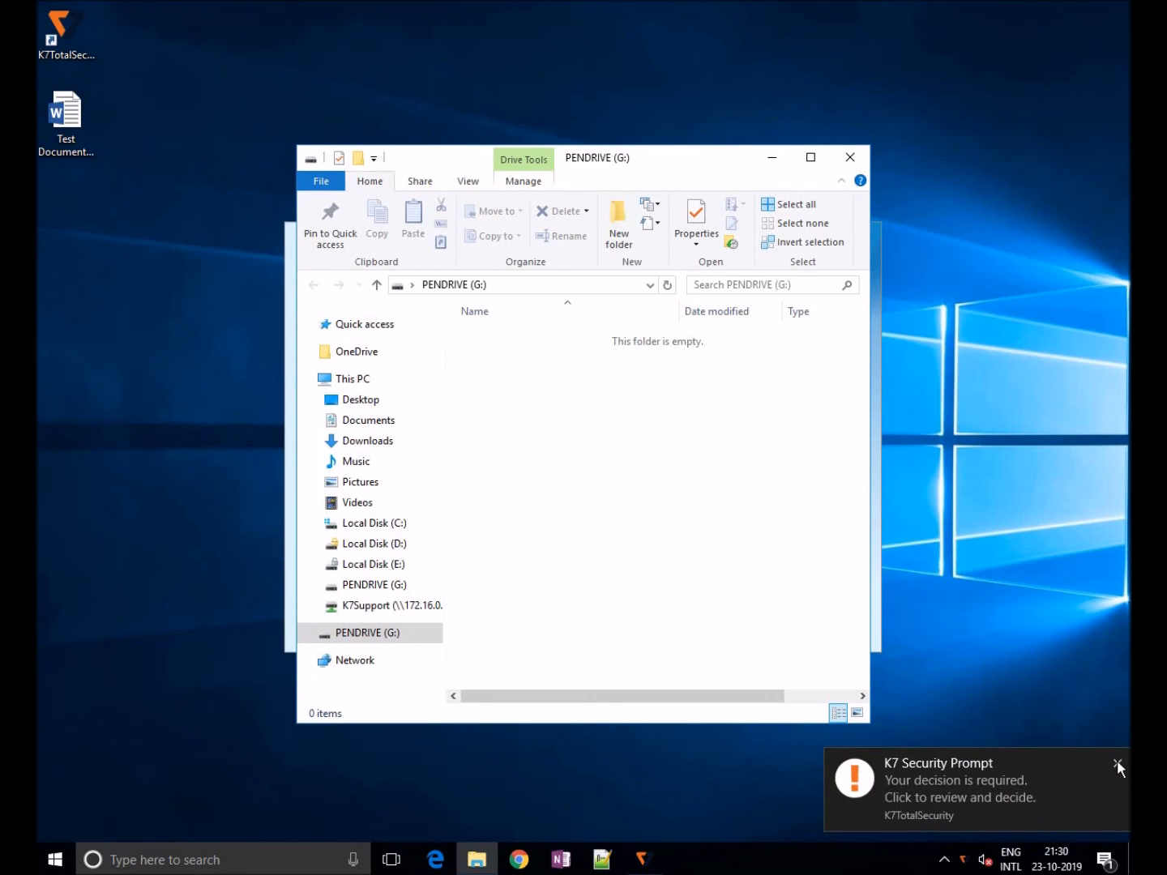
click(1118, 765)
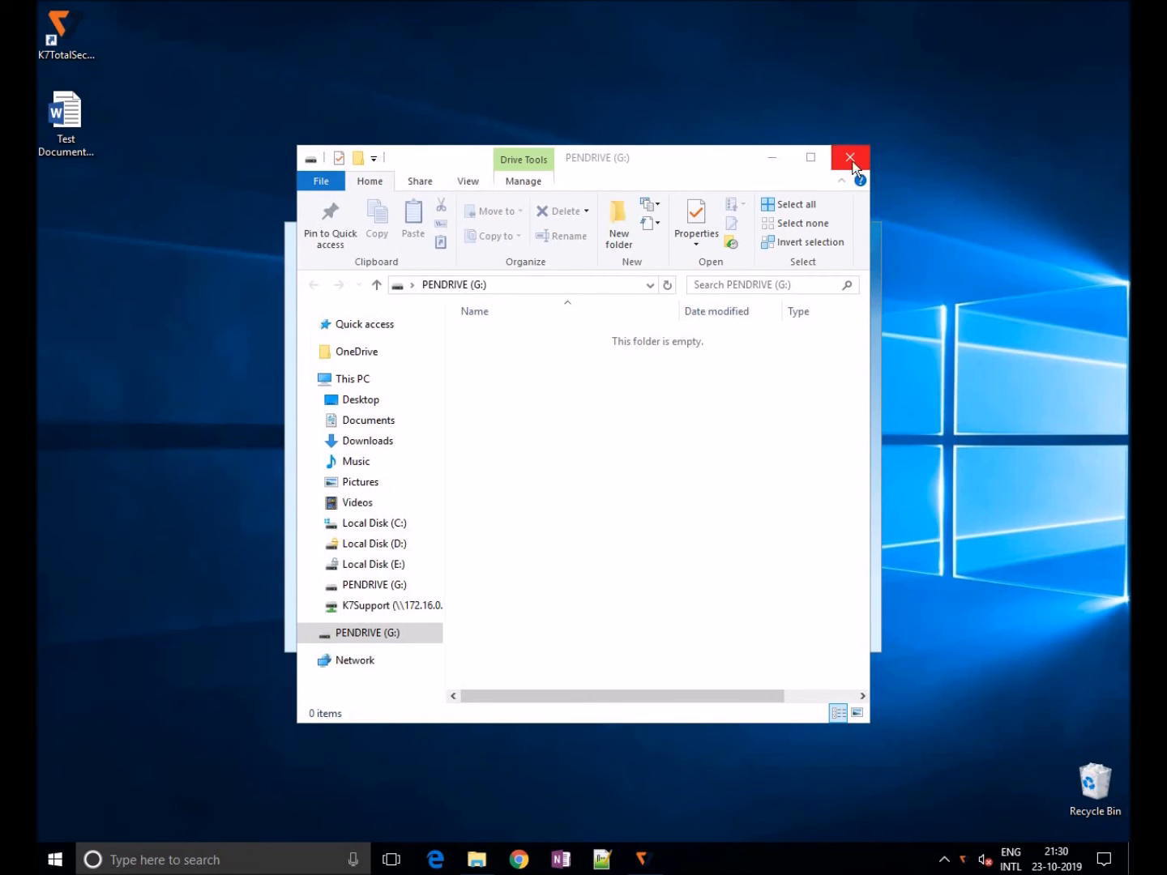
click(849, 157)
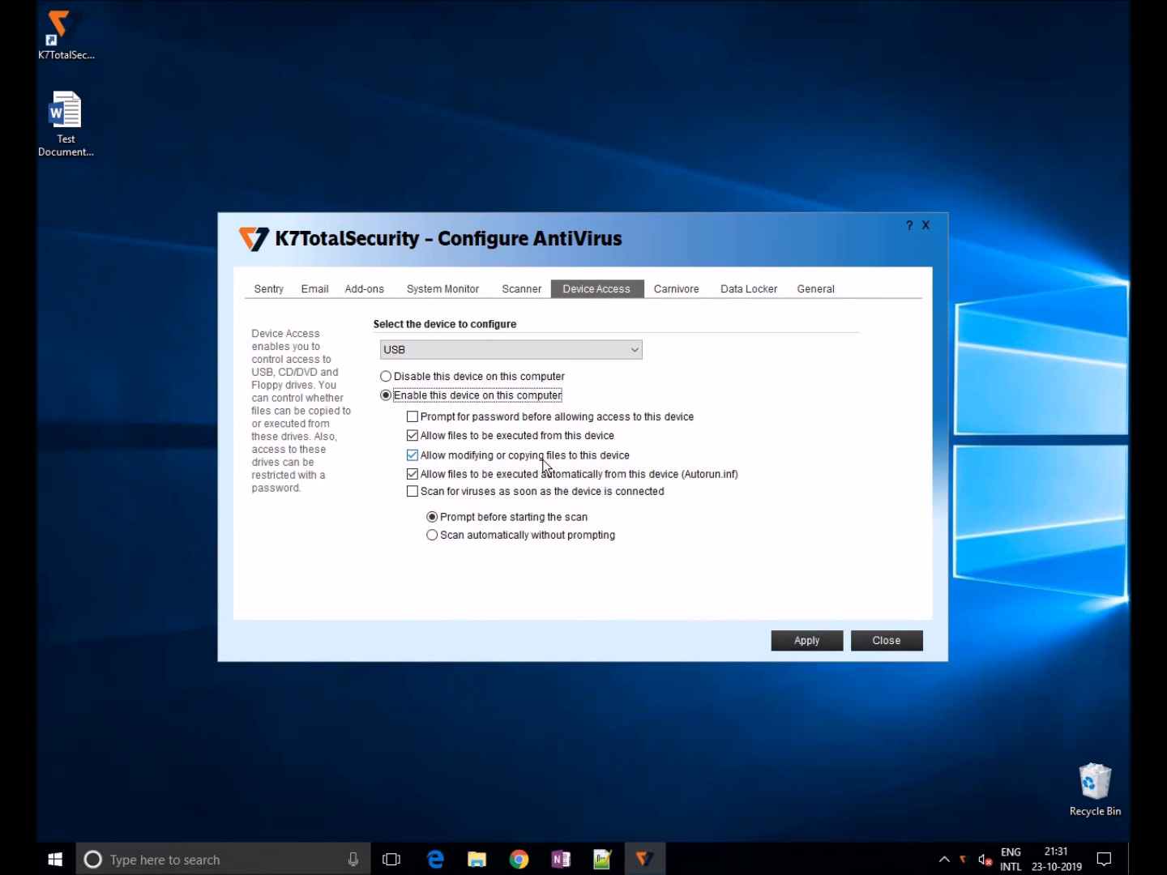
Untick 'Allow modifying or copying files to this device' and attempt copying Test Document.docx to the pendrive
click(413, 454)
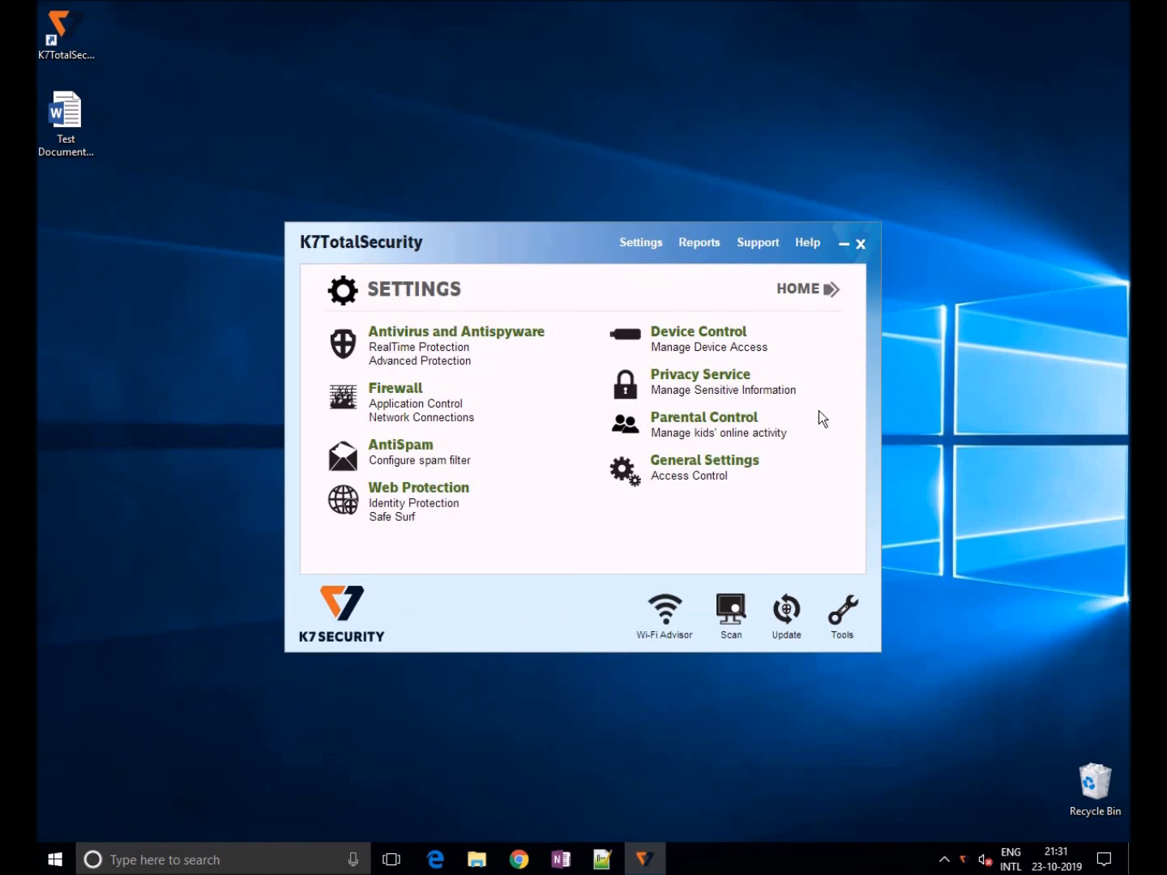
click(802, 288)
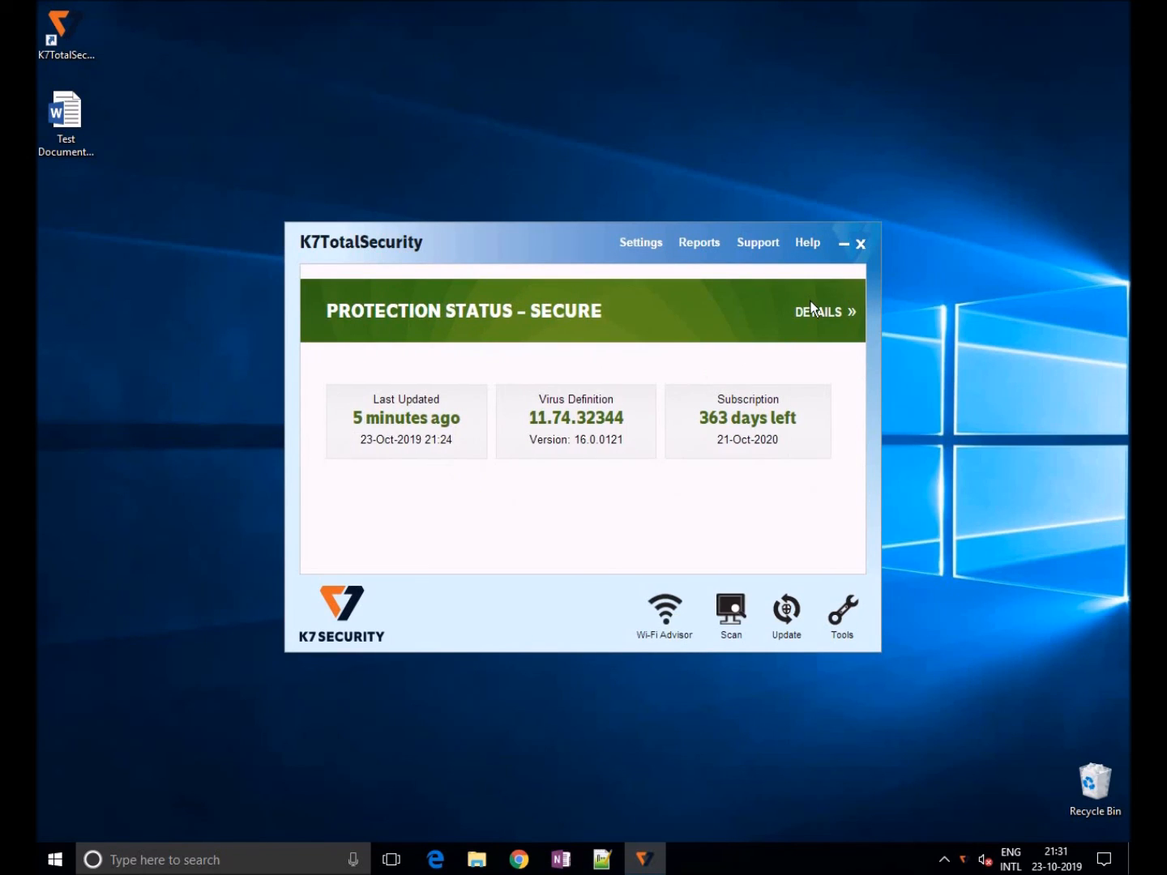
mouse_move(638, 509)
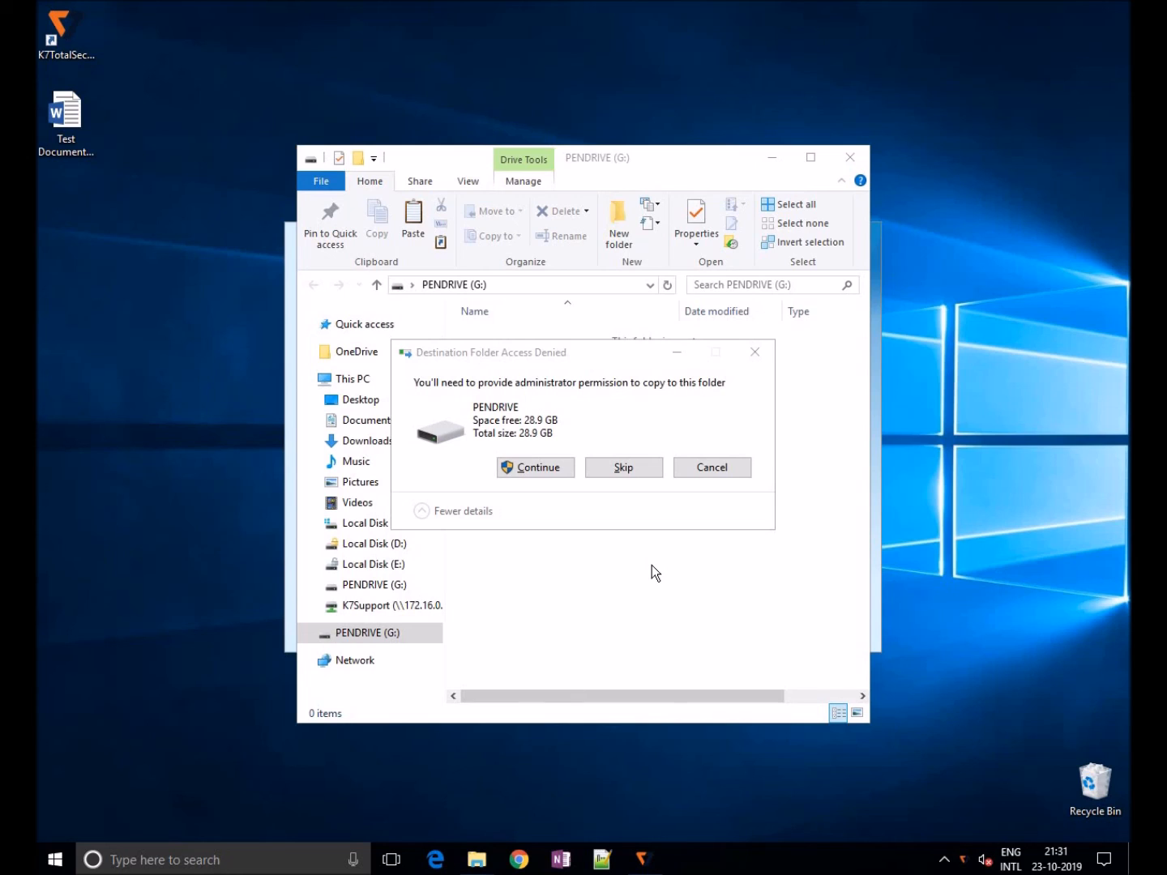
click(535, 466)
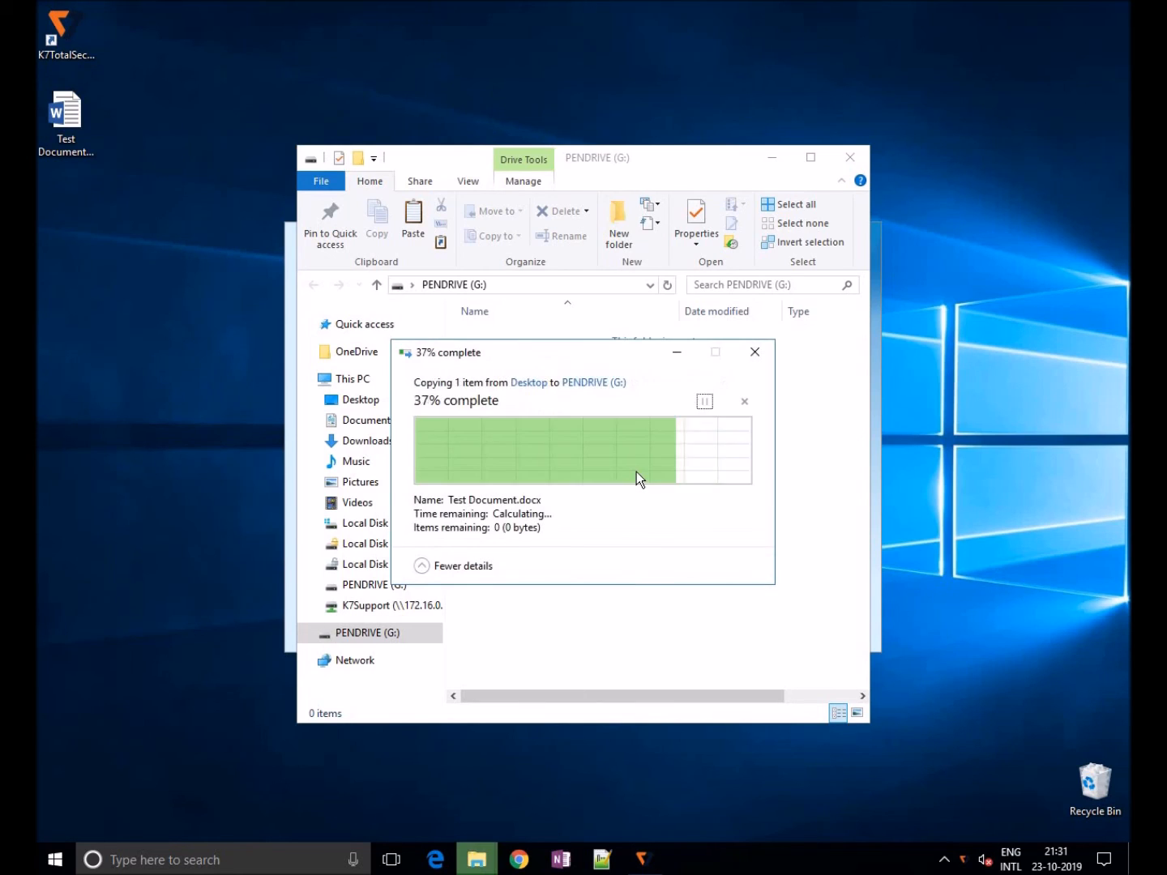